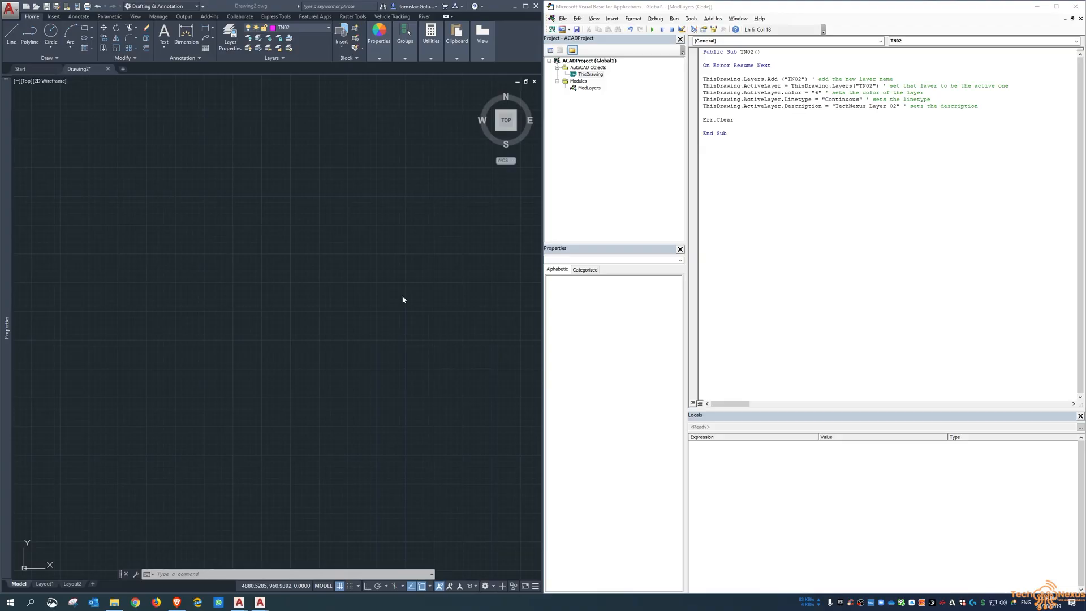
{"action": "mouse_move", "coordinate": [386, 280]}
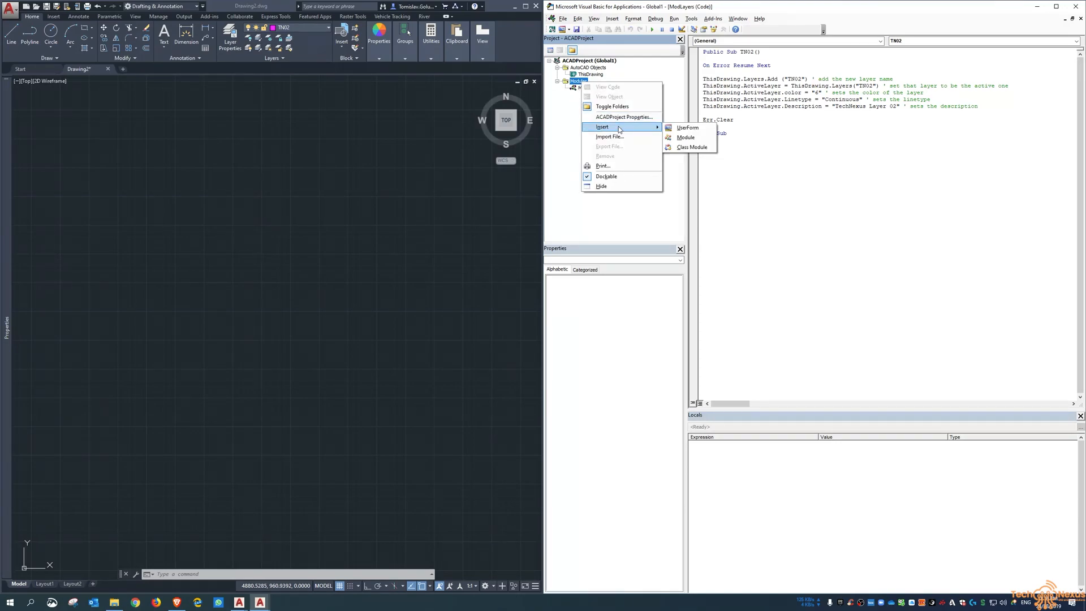
- Add a new standard module named ModTB and place the cursor in its code window
{"action": "left_click", "coordinate": [686, 137]}
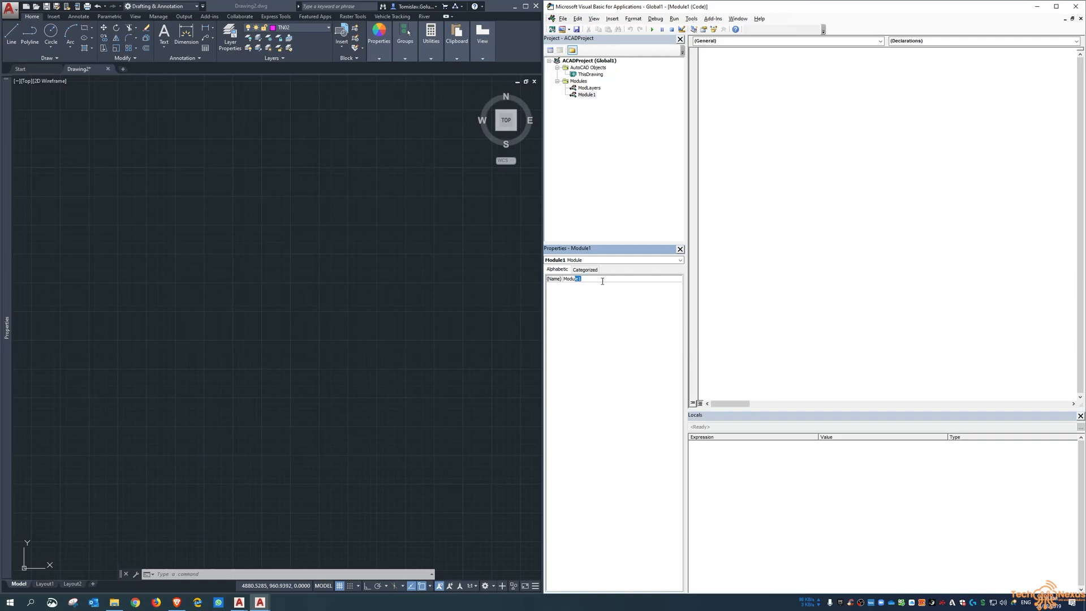
{"action": "type", "text": "ModTB"}
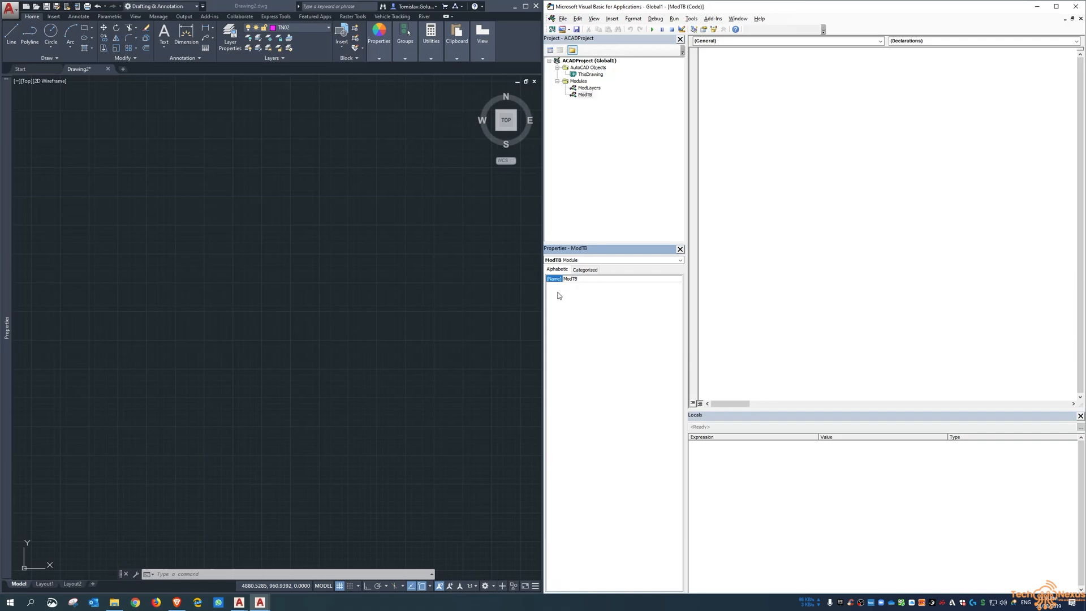
{"action": "left_click", "coordinate": [853, 192]}
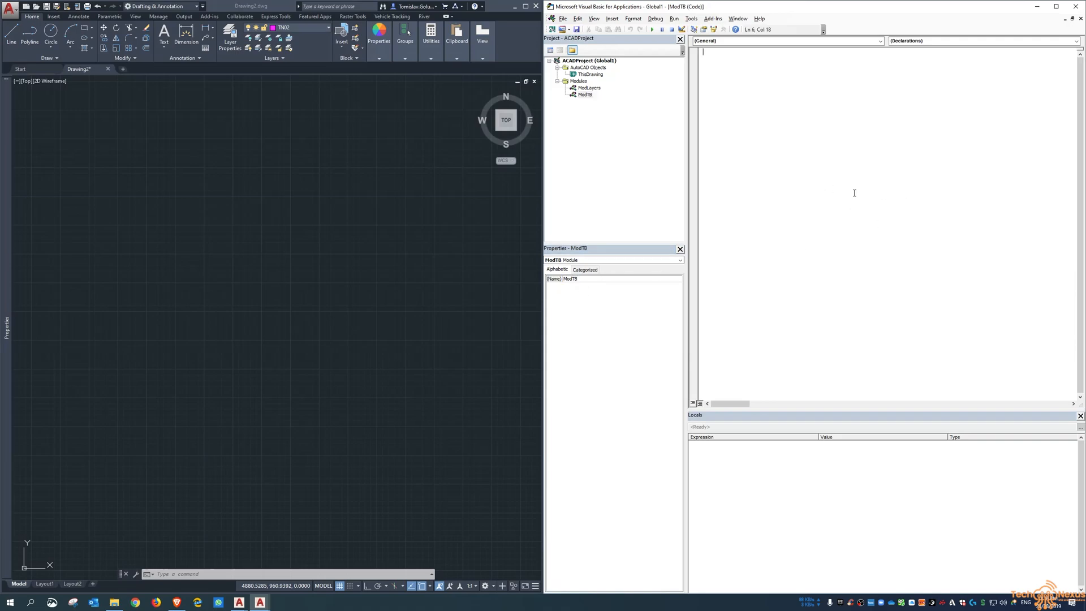
- Declare Public Sub TNA1 in ModTB
{"action": "type", "text": "public sub"}
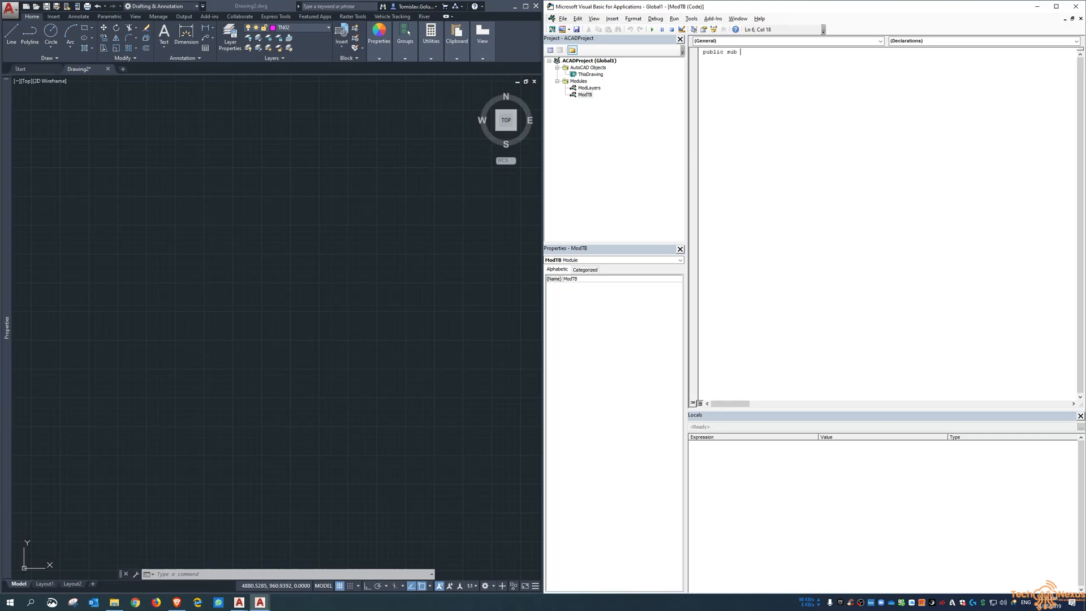
{"action": "type", "text": "TN"}
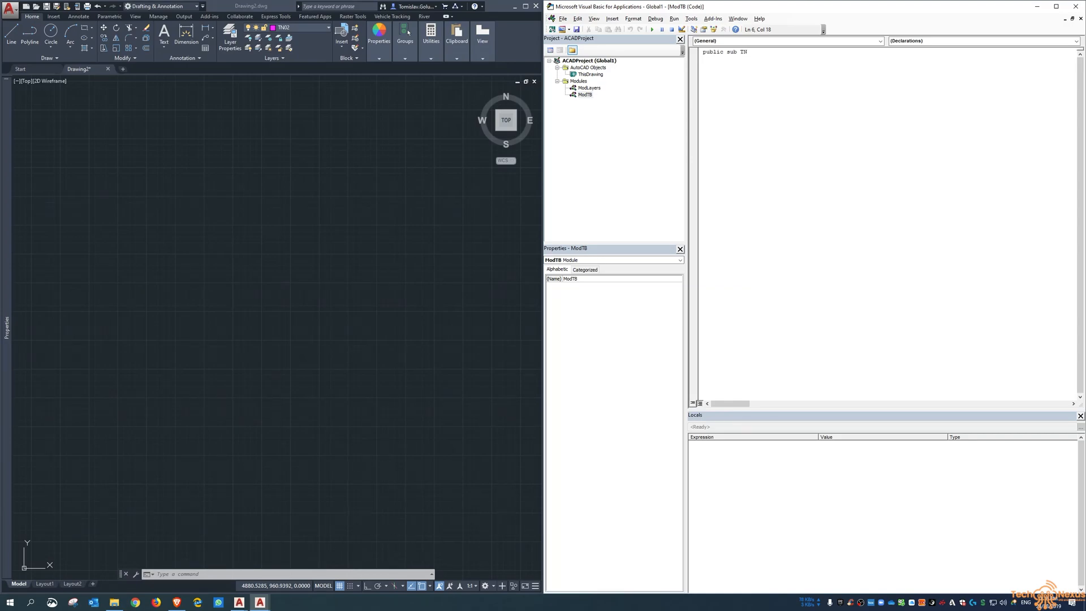
{"action": "type", "text": "A1("}
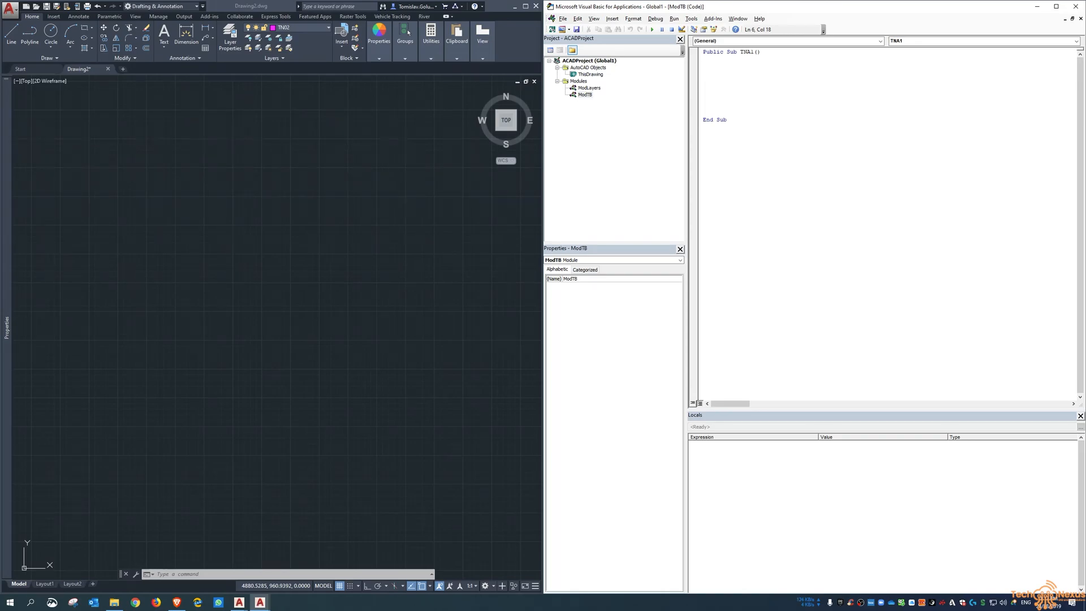
- Declare Dim InsertedBlock As AcadBlockReference inside the sub
{"action": "type", "text": "dim"}
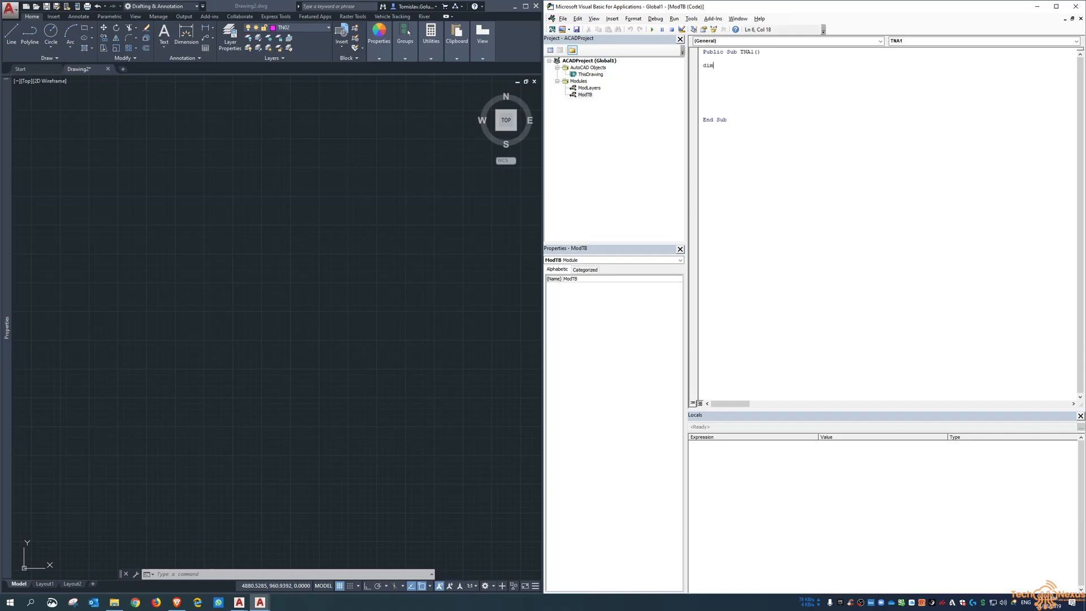
{"action": "type", "text": "Inser"}
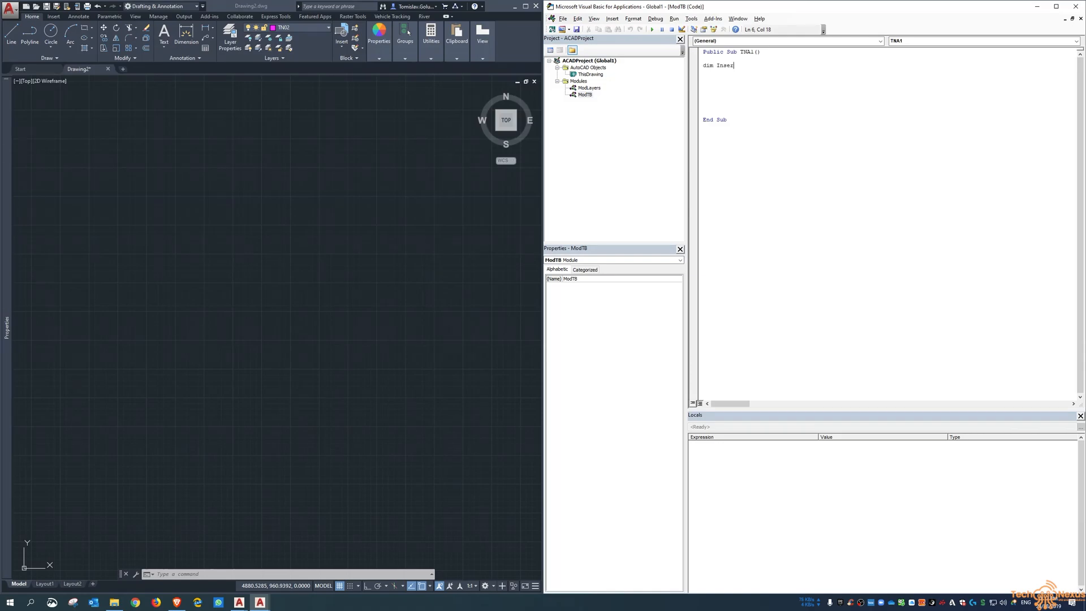
{"action": "type", "text": "ted"}
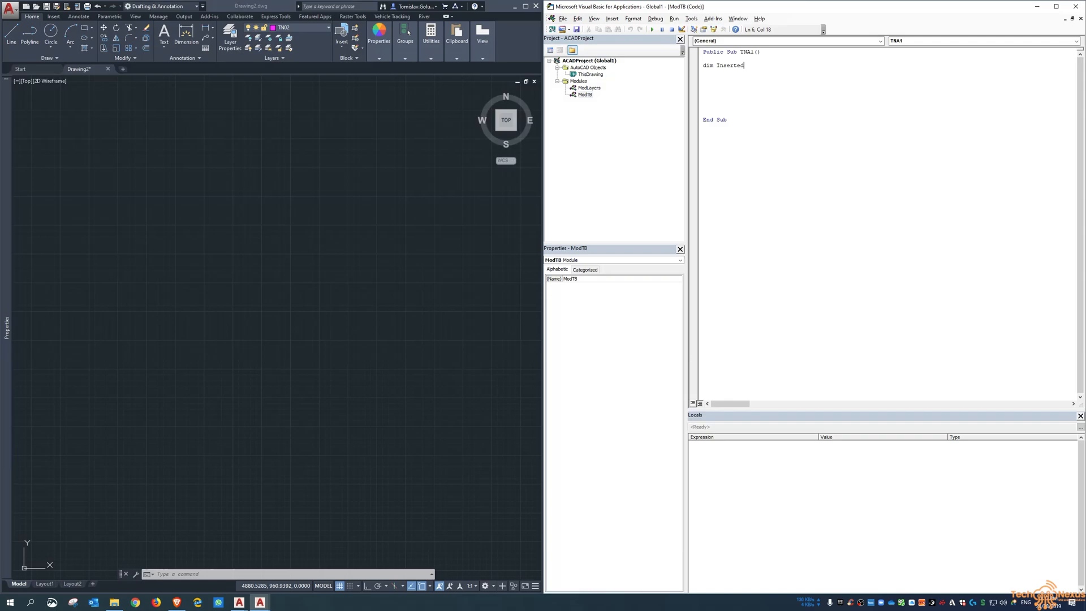
{"action": "type", "text": "Block as ac"}
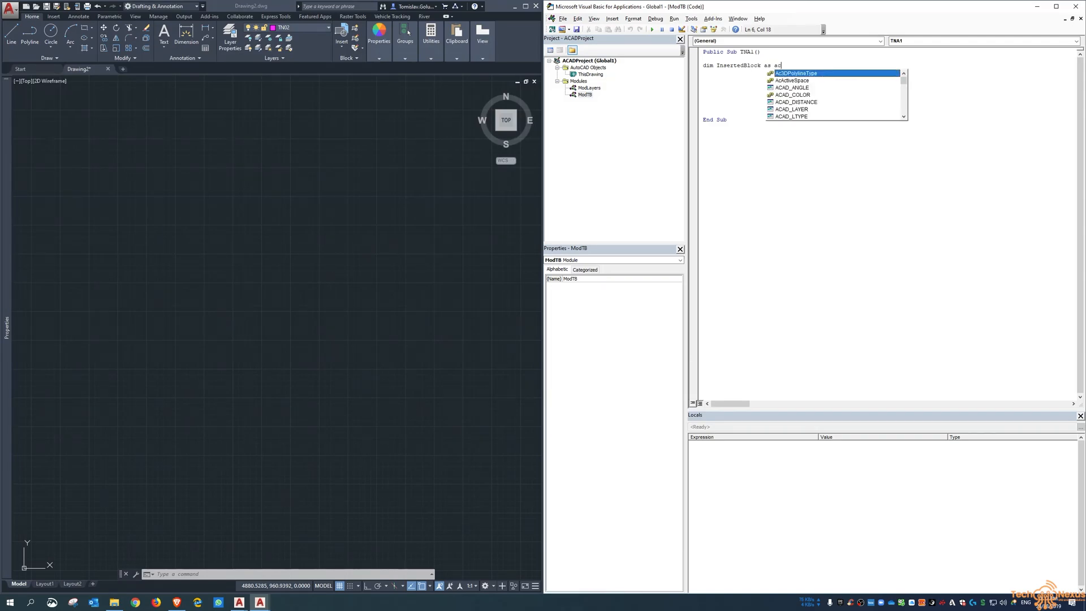
{"action": "type", "text": "dblockref"}
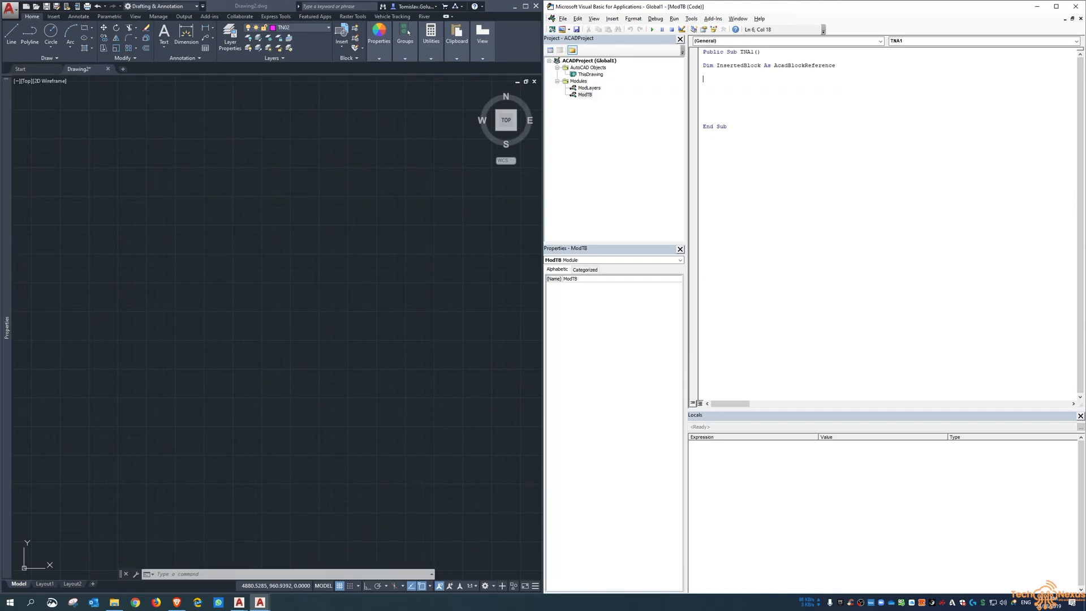
- Declare Dim InsertPoint(0 To 2) As Double
{"action": "type", "text": "Dim"}
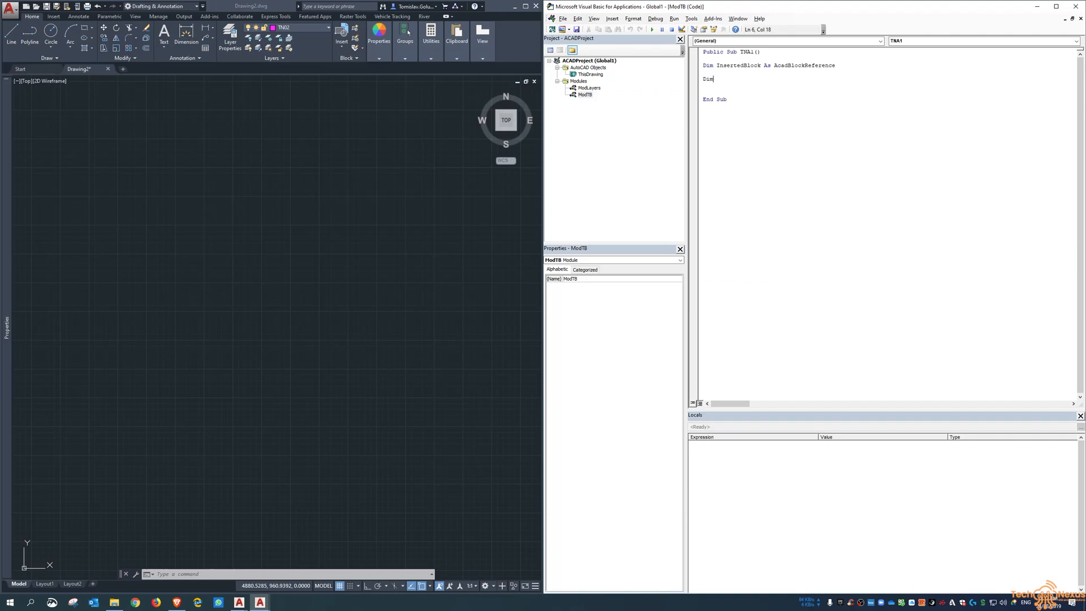
{"action": "type", "text": "InsertPoint"}
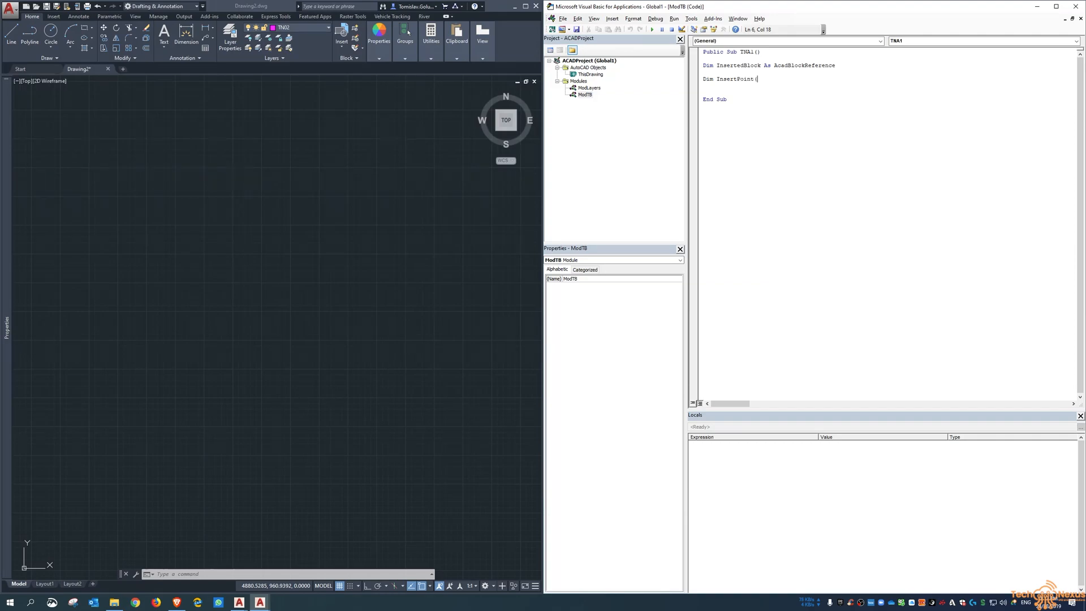
{"action": "type", "text": "(0 to 2)"}
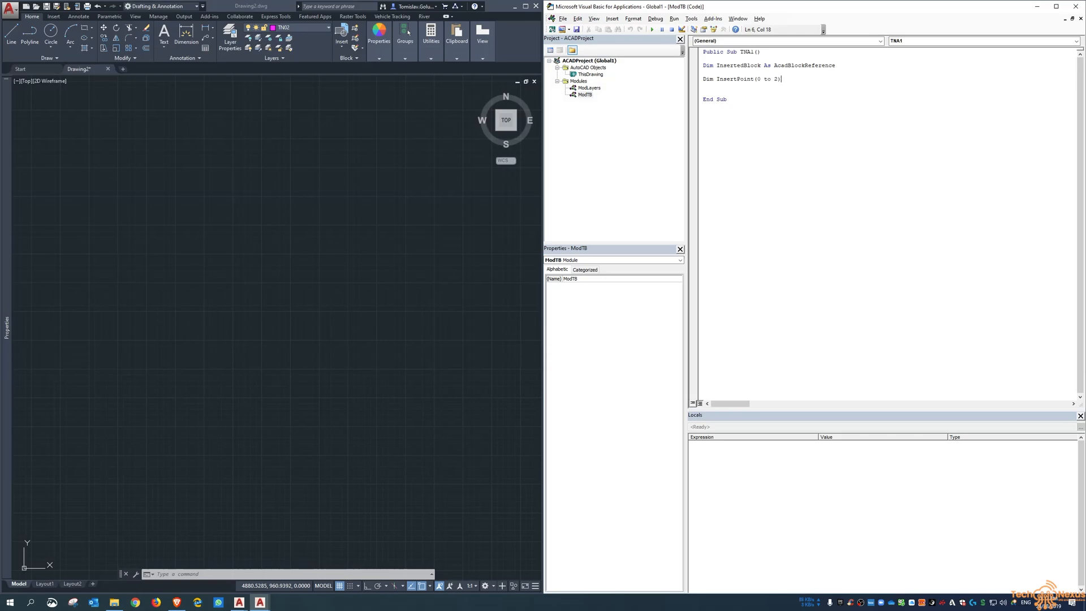
{"action": "type", "text": "as double"}
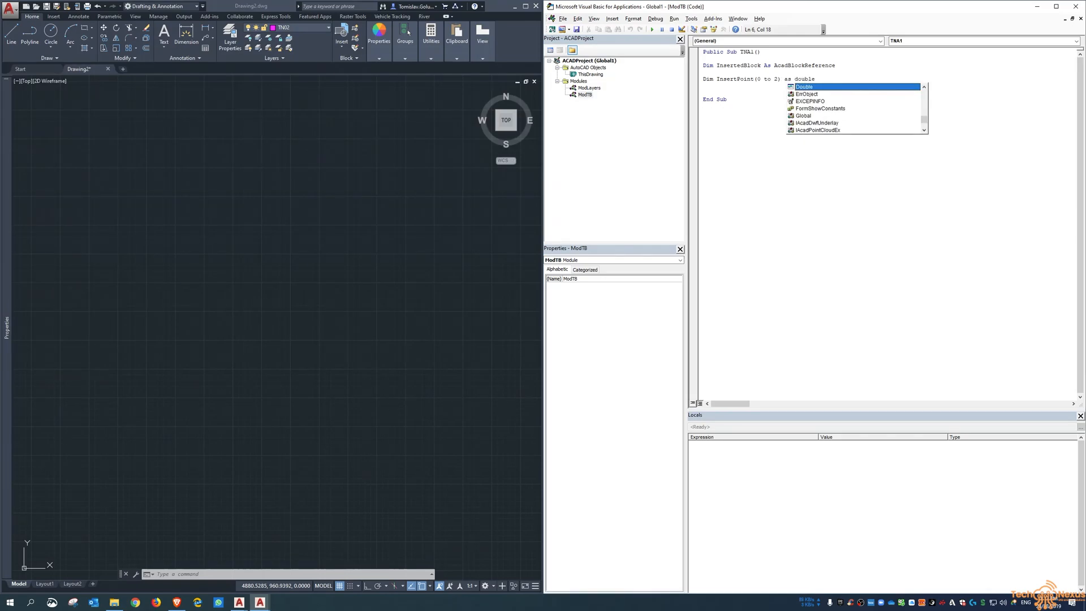
{"action": "key", "text": "tab"}
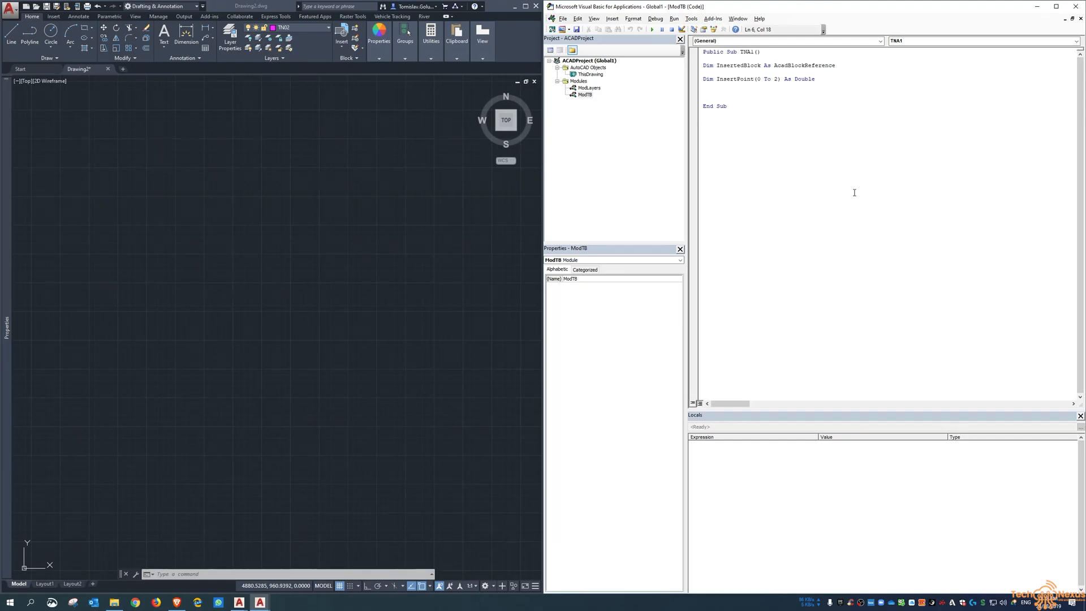
- Set InsertPoint(0), (1) and (2) to 0 on one line with an explanatory ' insert comment
{"action": "type", "text": "insertpoint(0"}
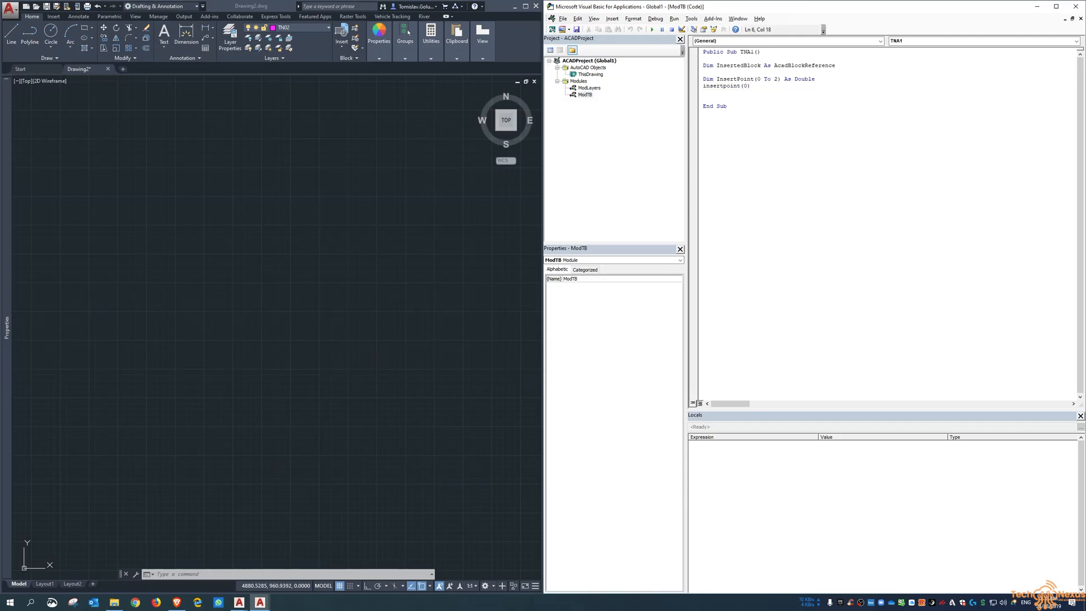
{"action": "type", "text": "= 0"}
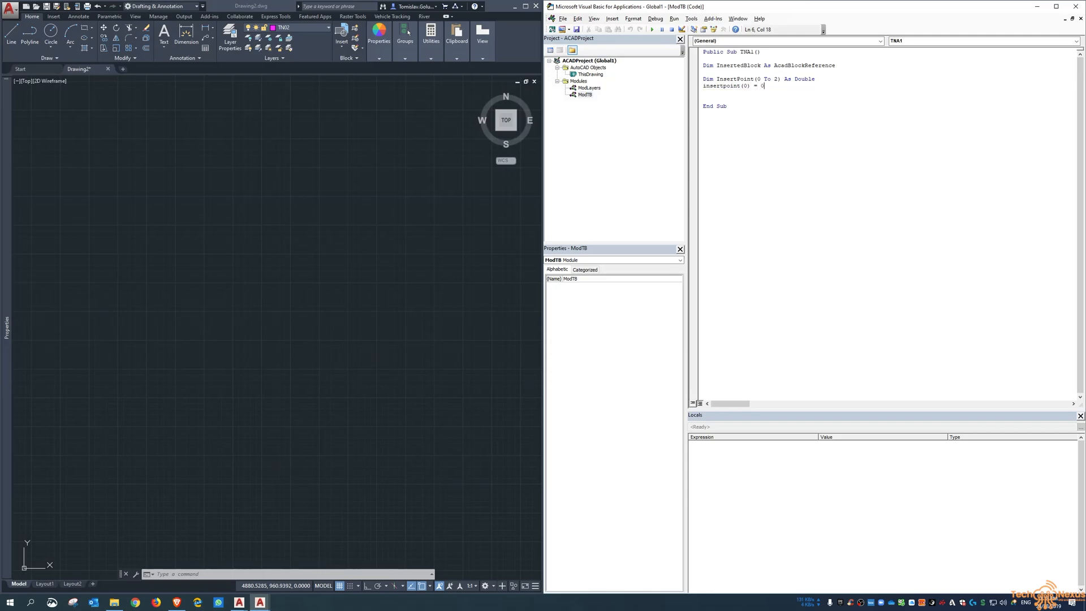
{"action": "type", "text": ";"}
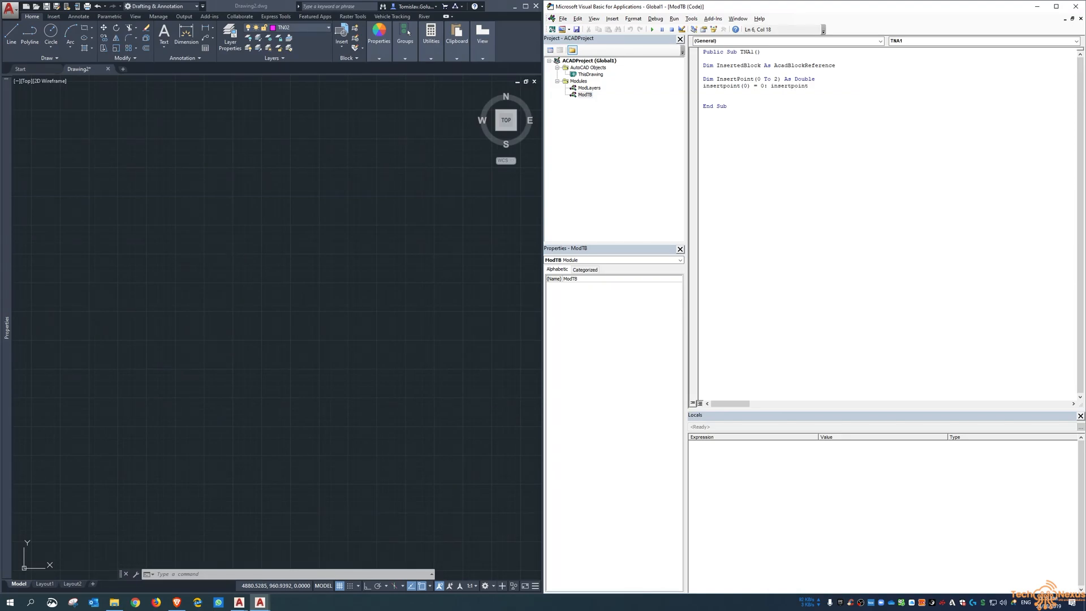
{"action": "type", "text": "(i)"}
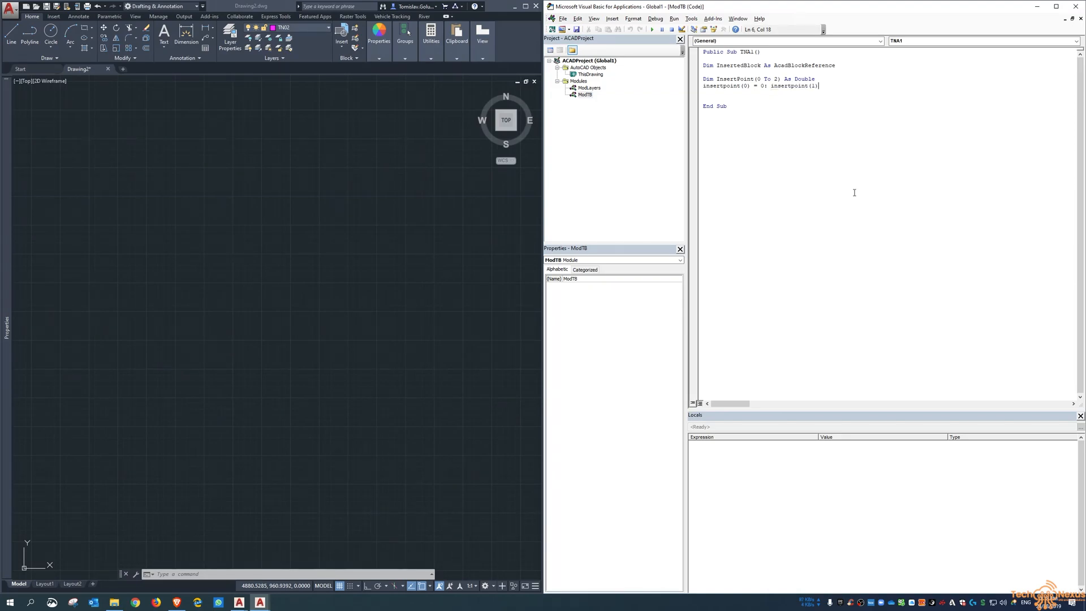
{"action": "type", "text": "= 0: insertpoi"}
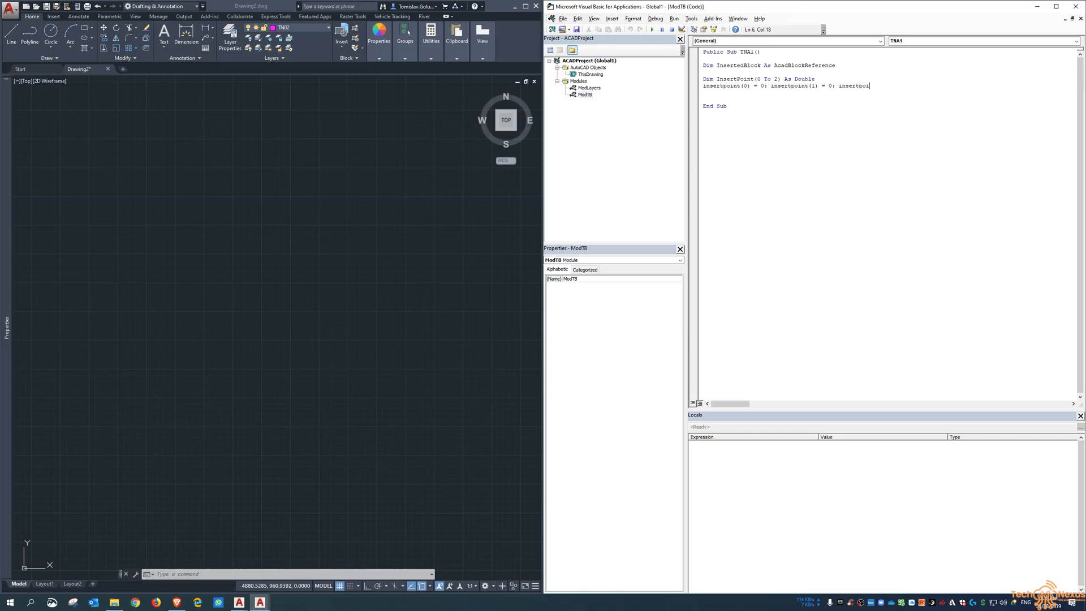
{"action": "type", "text": "nt(2) ="}
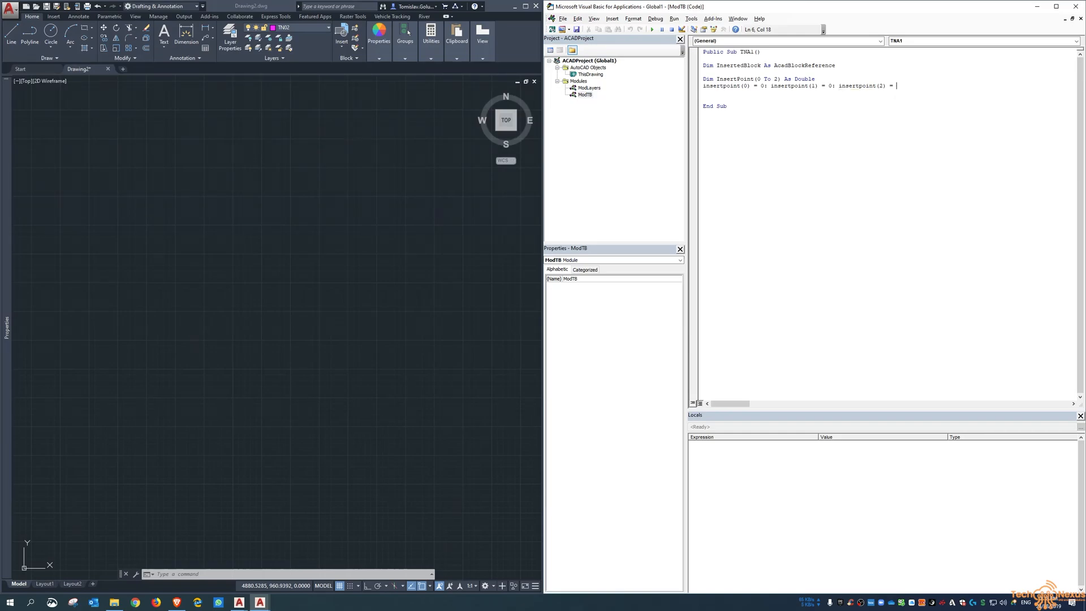
{"action": "type", "text": "0"}
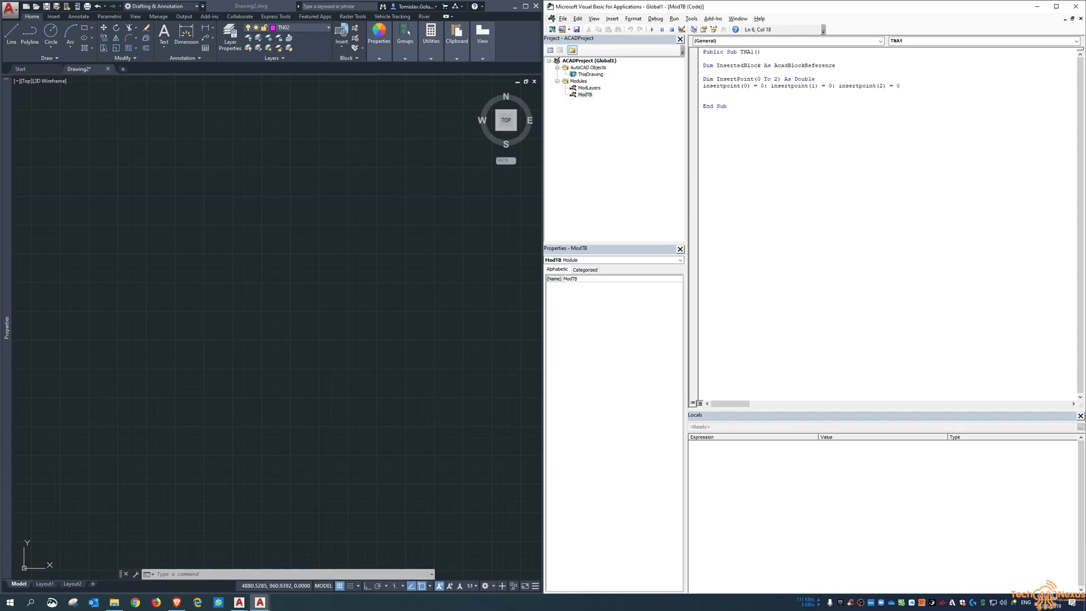
{"action": "type", "text": "' insertion point is at 0,0,0"}
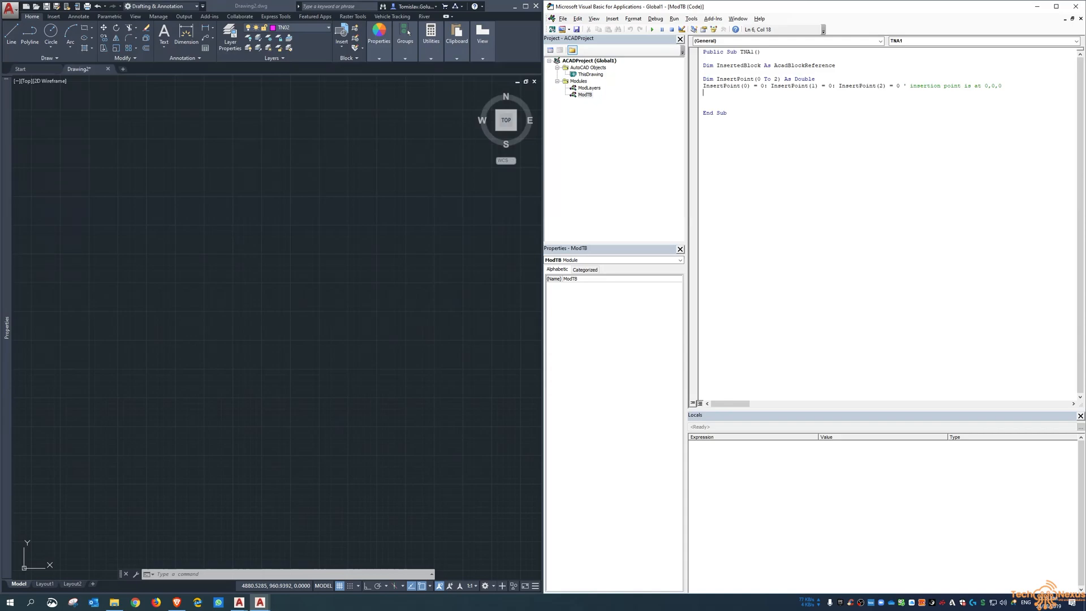
- Add On Error Resume Next and Err.Clear before End Sub, leaving room between them
{"action": "type", "text": "on error"}
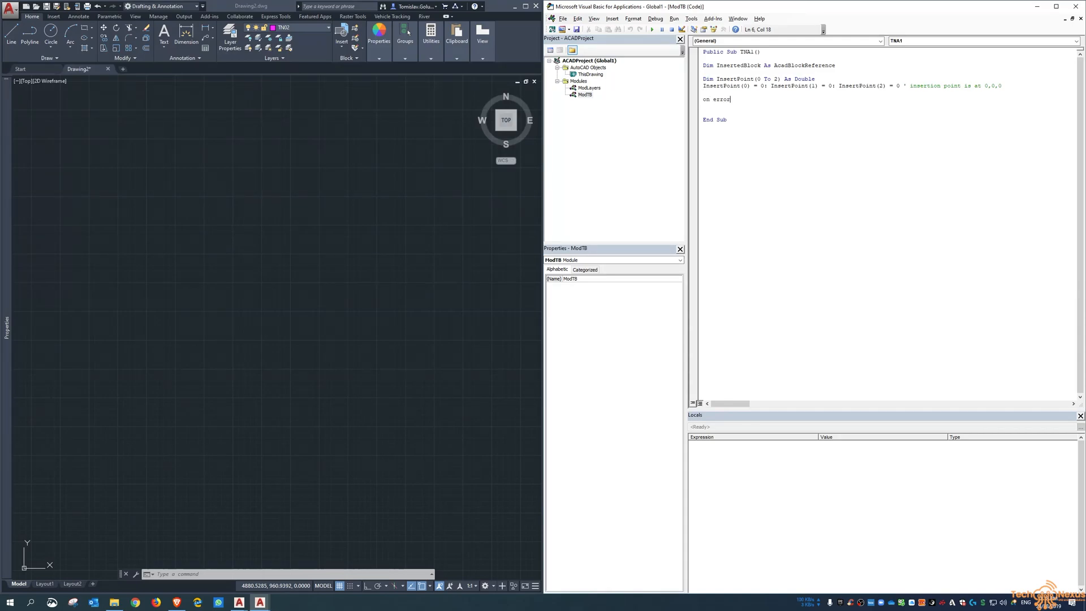
{"action": "type", "text": "resume next"}
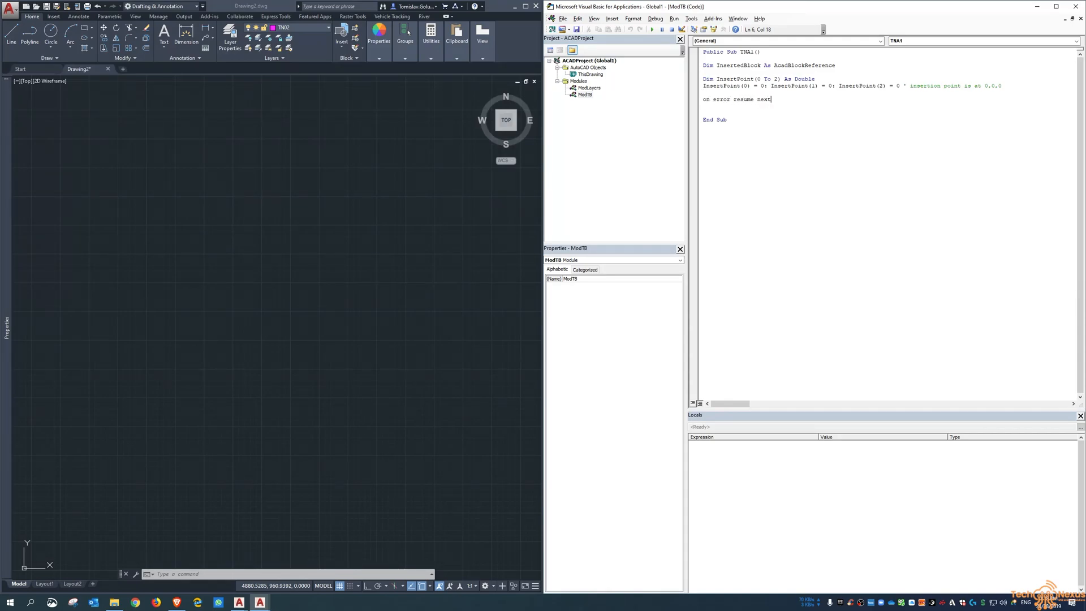
{"action": "type", "text": "err"}
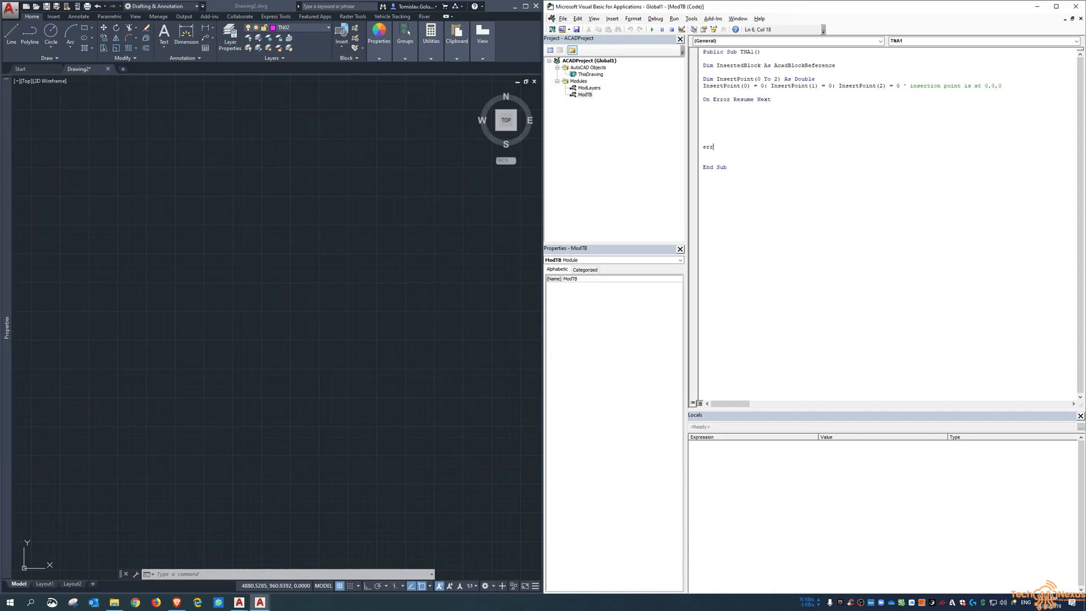
{"action": "type", "text": "."}
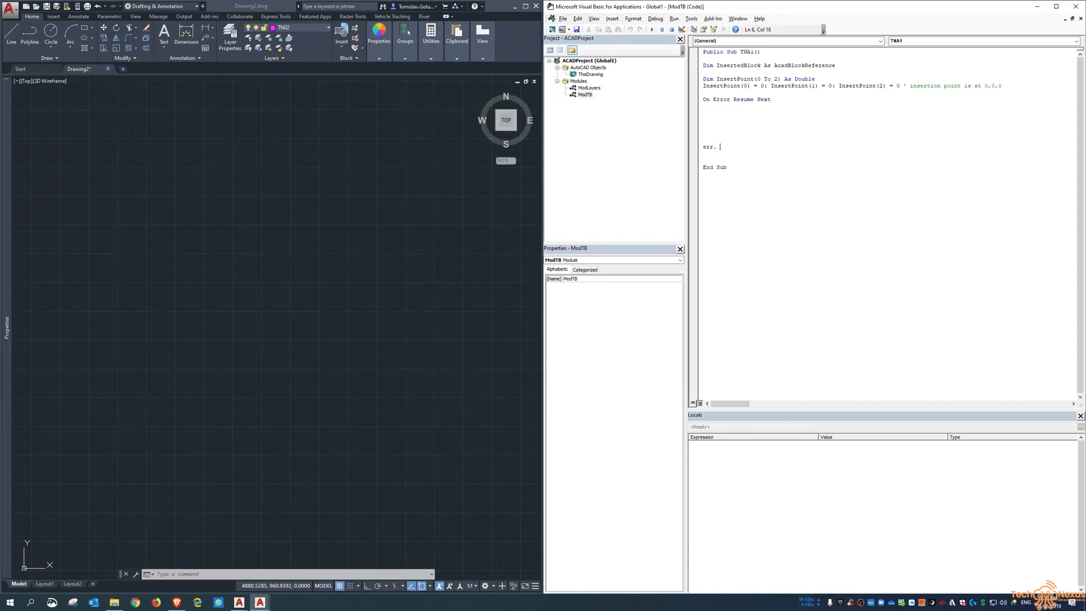
{"action": "type", "text": "Clear"}
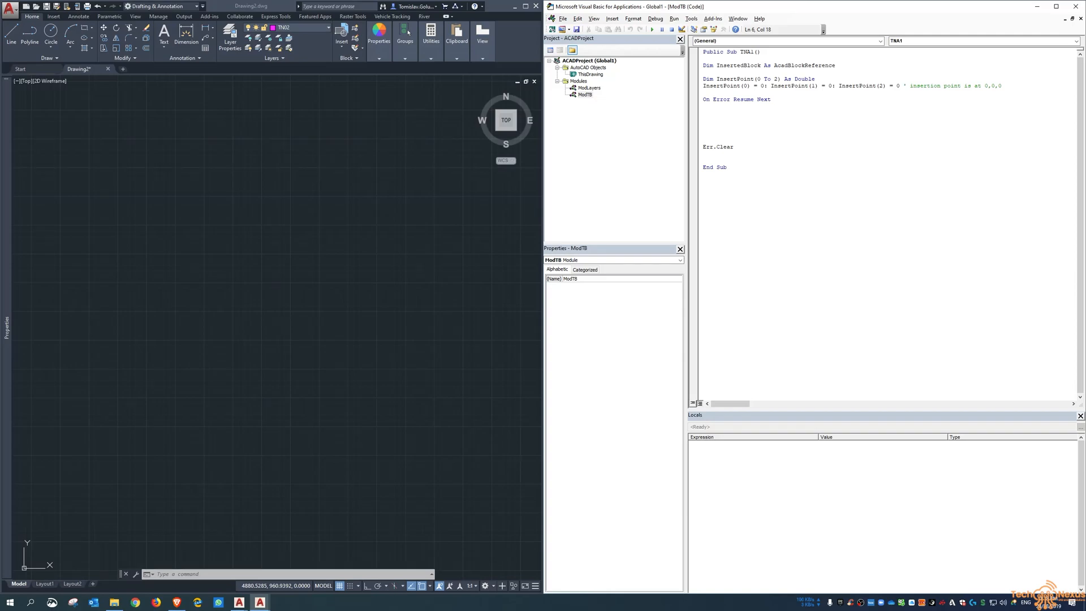
{"action": "left_click", "coordinate": [702, 112]}
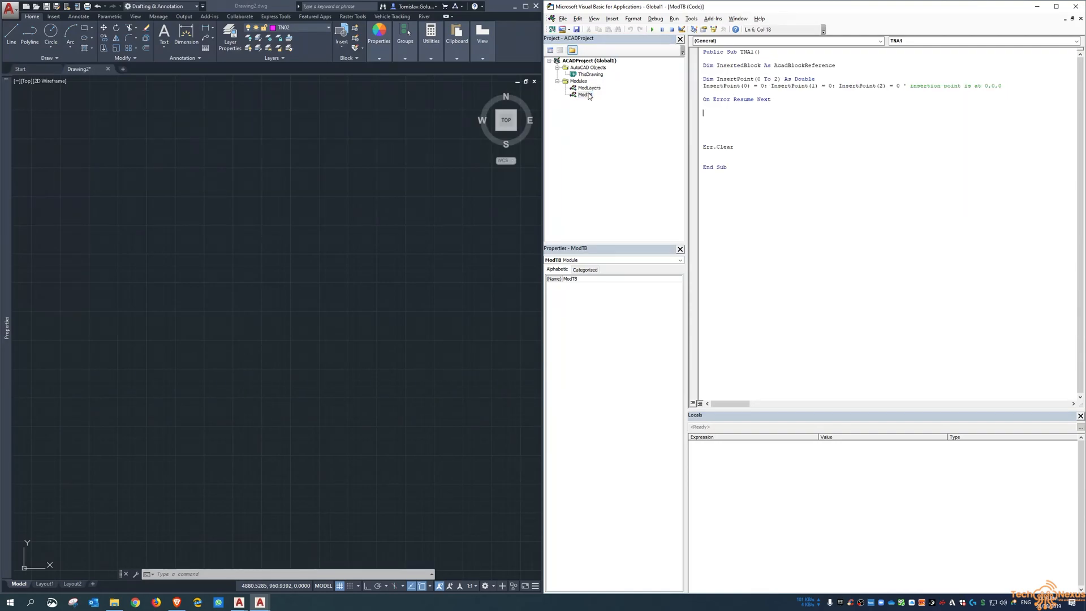
- Add Call TN02 after On Error Resume Next and begin a Set InsertedBlock line
{"action": "type", "text": "cal"}
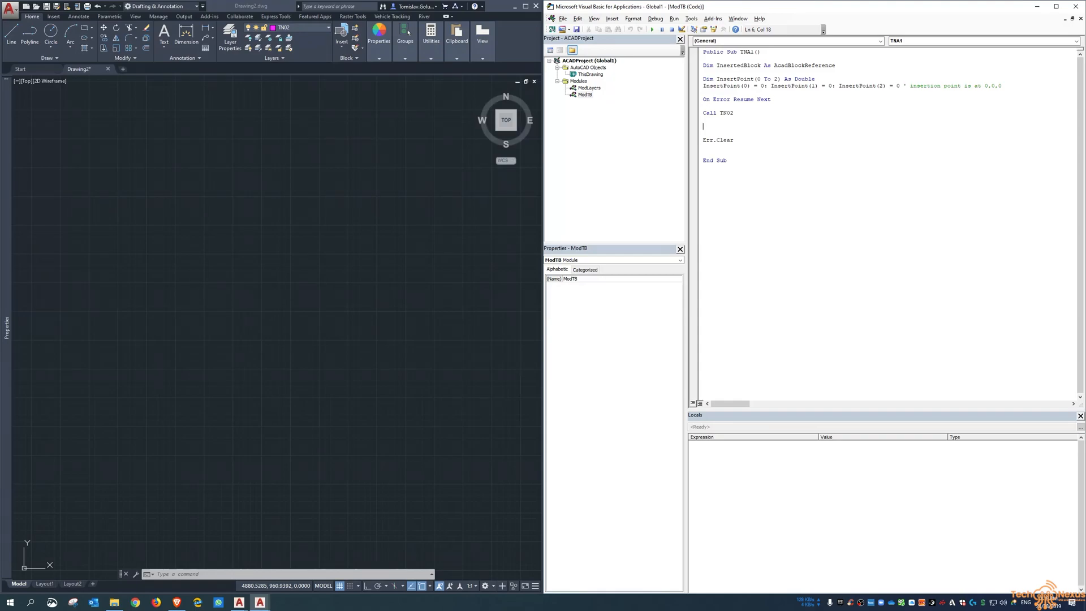
{"action": "type", "text": "set ins"}
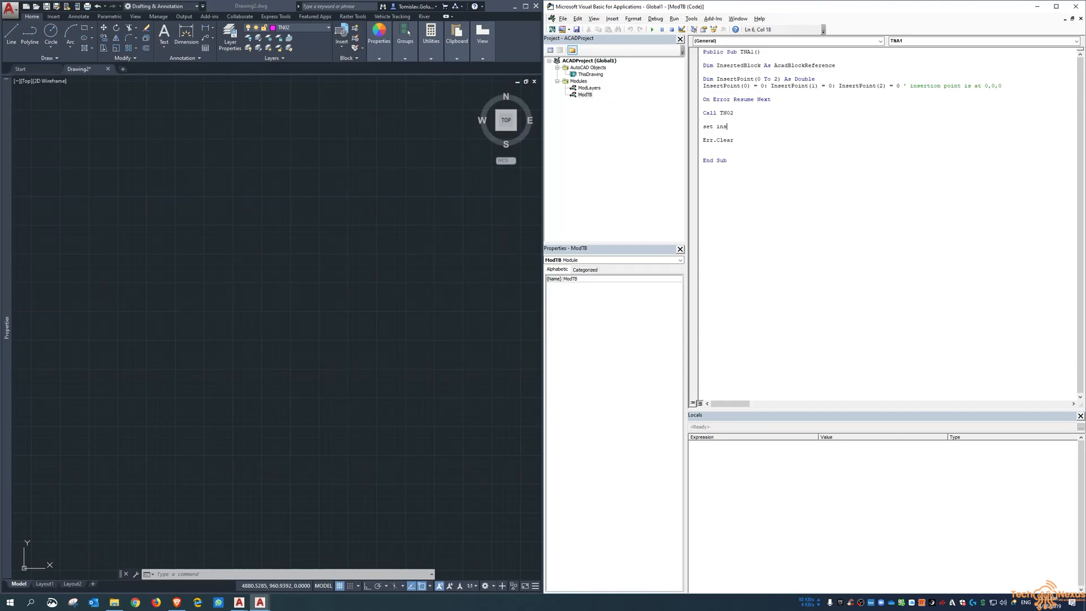
{"action": "type", "text": "ertedbloc"}
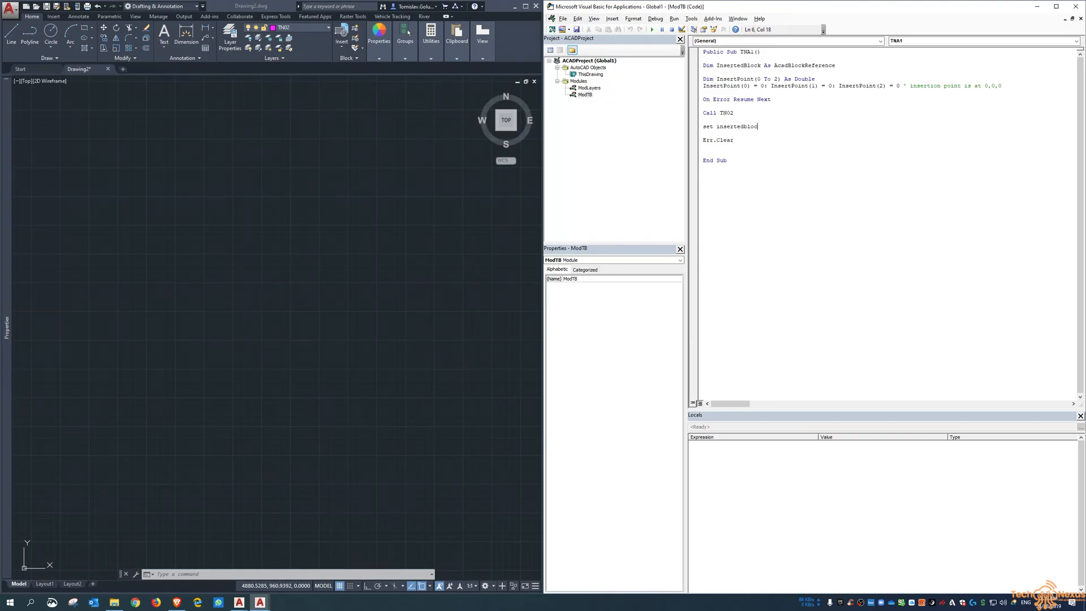
{"action": "type", "text": "k"}
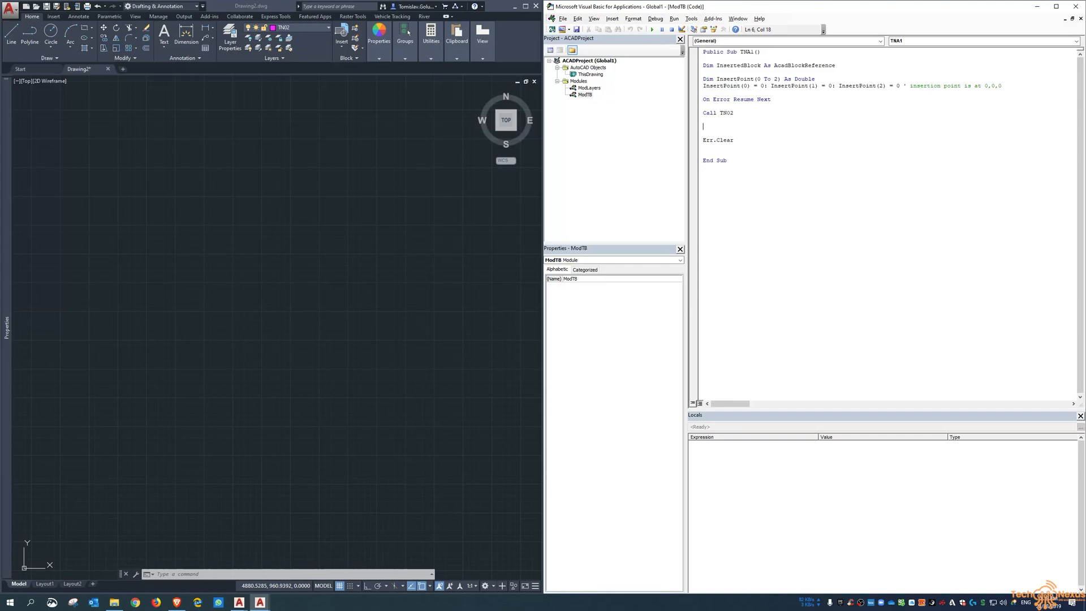
- Declare Dim InsertedTitleBlock As String below the InsertPoint declaration
{"action": "key", "text": "Backspace"}
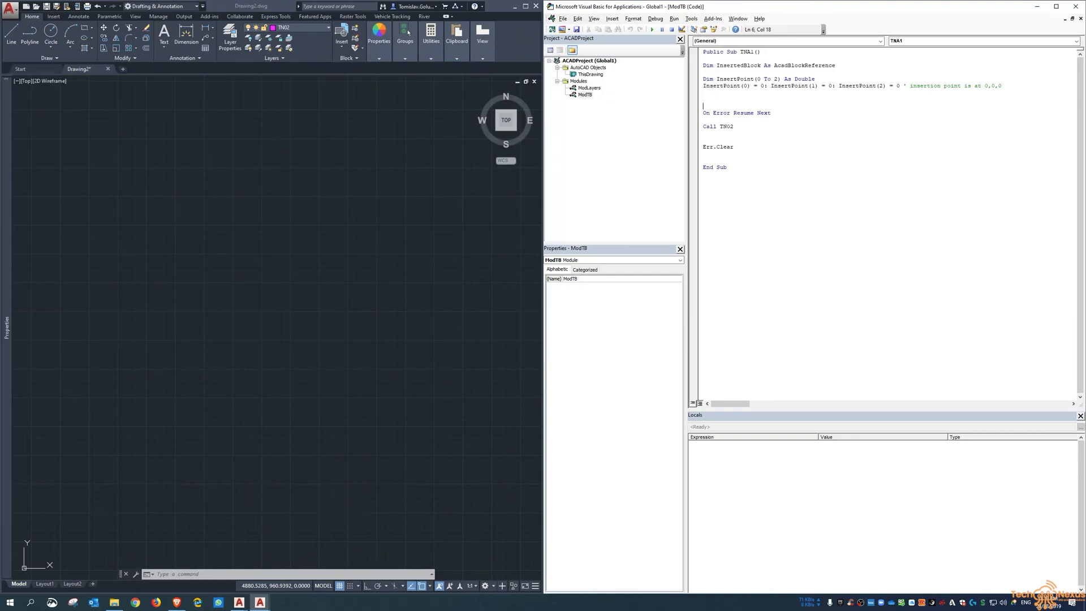
{"action": "type", "text": "dim"}
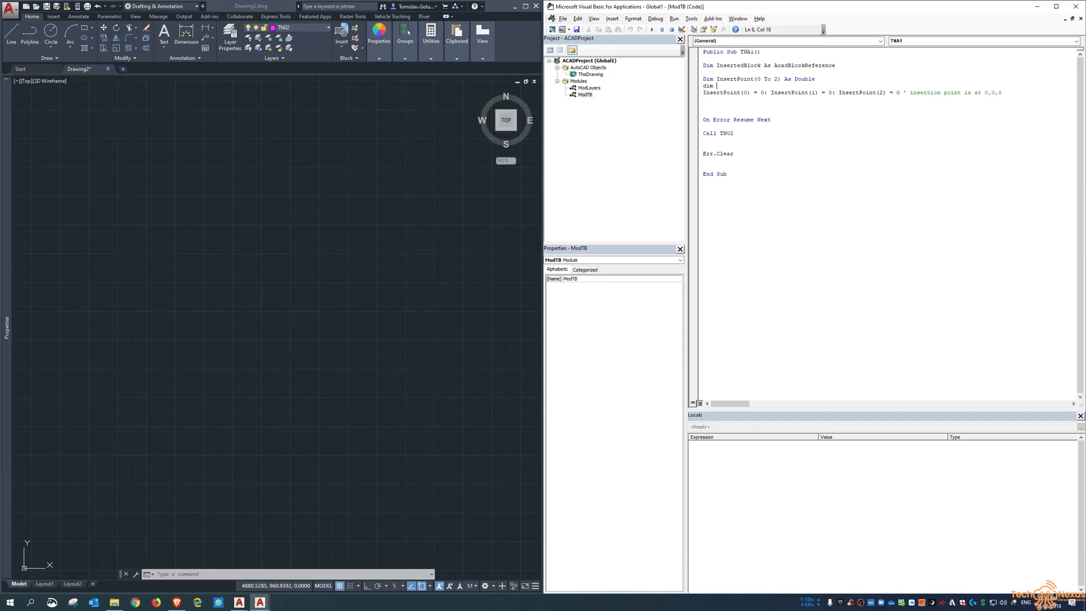
{"action": "type", "text": "Inserted"}
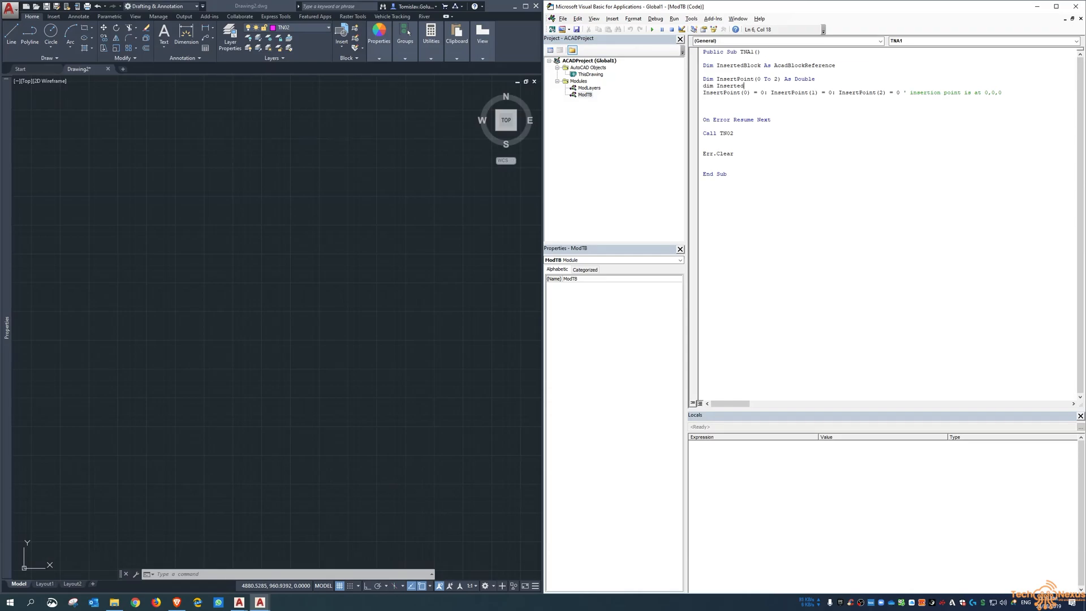
{"action": "type", "text": "TitleBloc"}
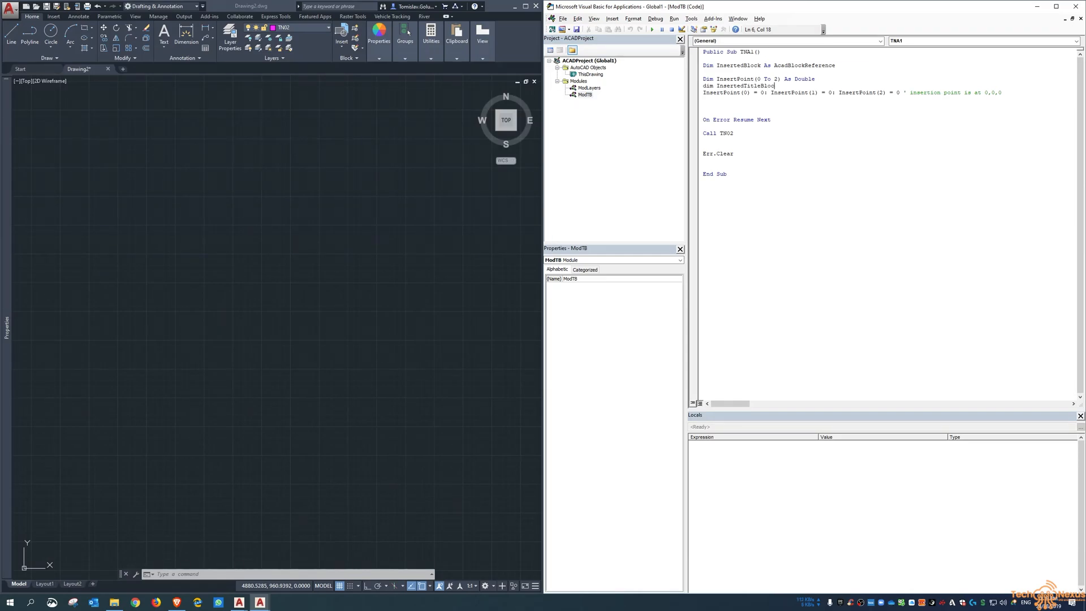
{"action": "type", "text": "as string"}
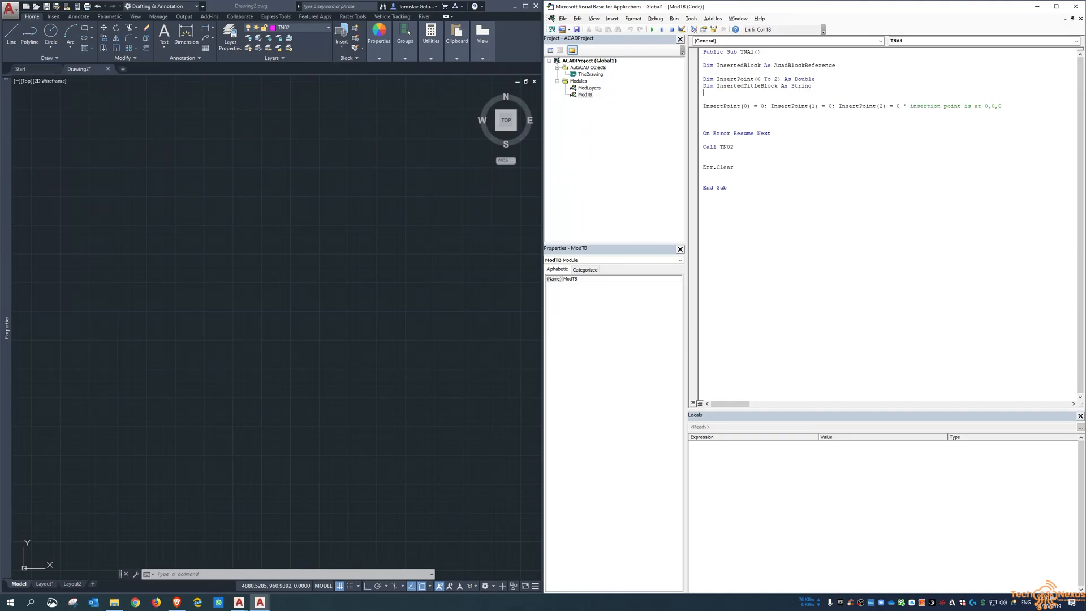
- Assign InsertedTitleBlock = ("C:\Temp\TechNexus_A1.dwg") and tidy the blank lines after Call TN02
{"action": "type", "text": "insertedb"}
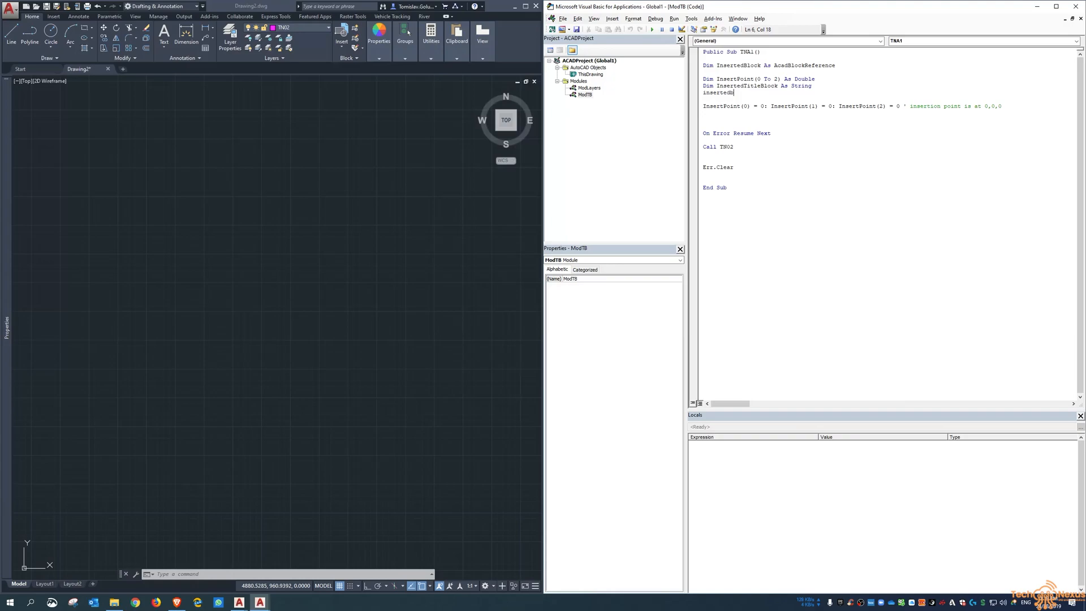
{"action": "type", "text": "titleblock"}
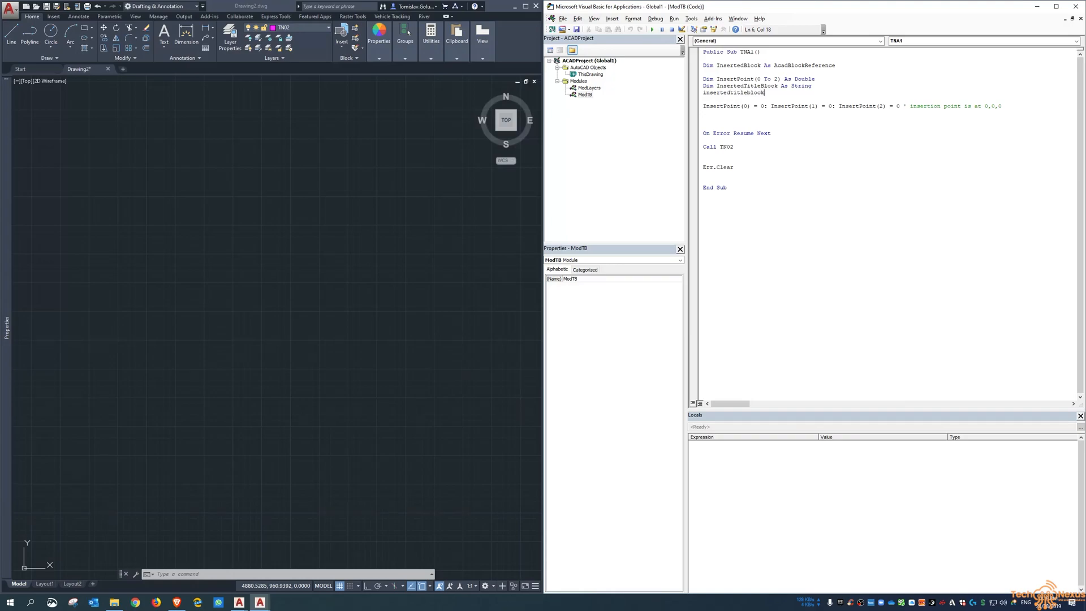
{"action": "type", "text": "="}
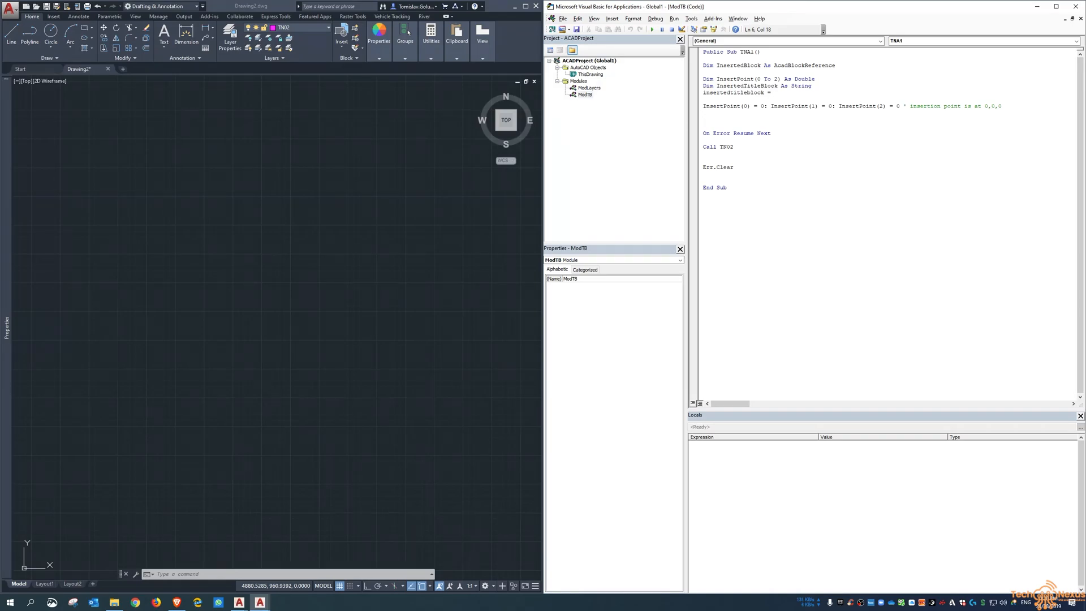
{"action": "type", "text": "(\""}
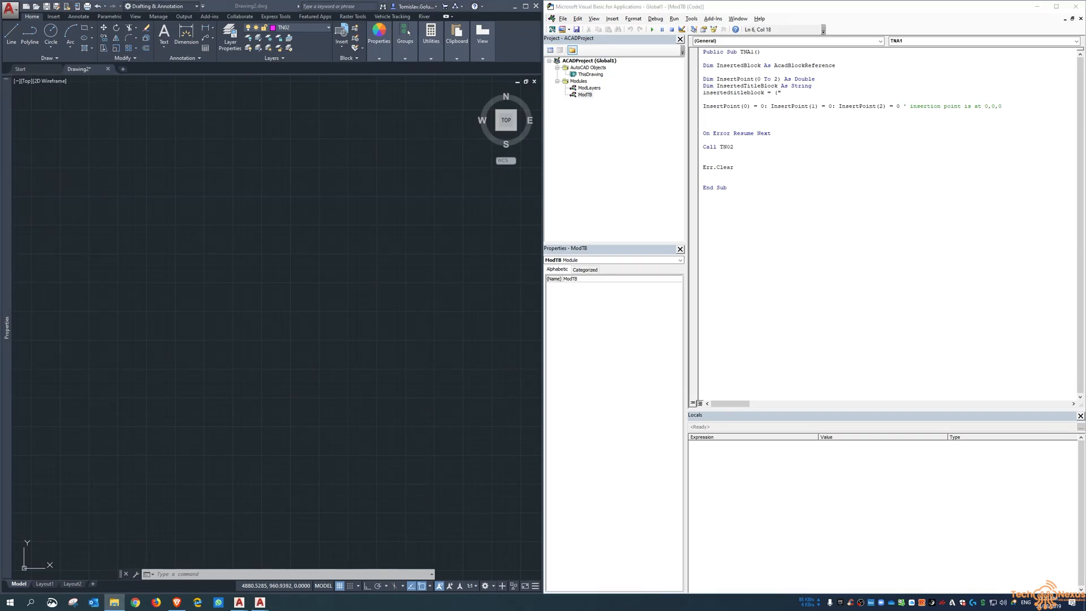
{"action": "type", "text": "C:\\Temp"}
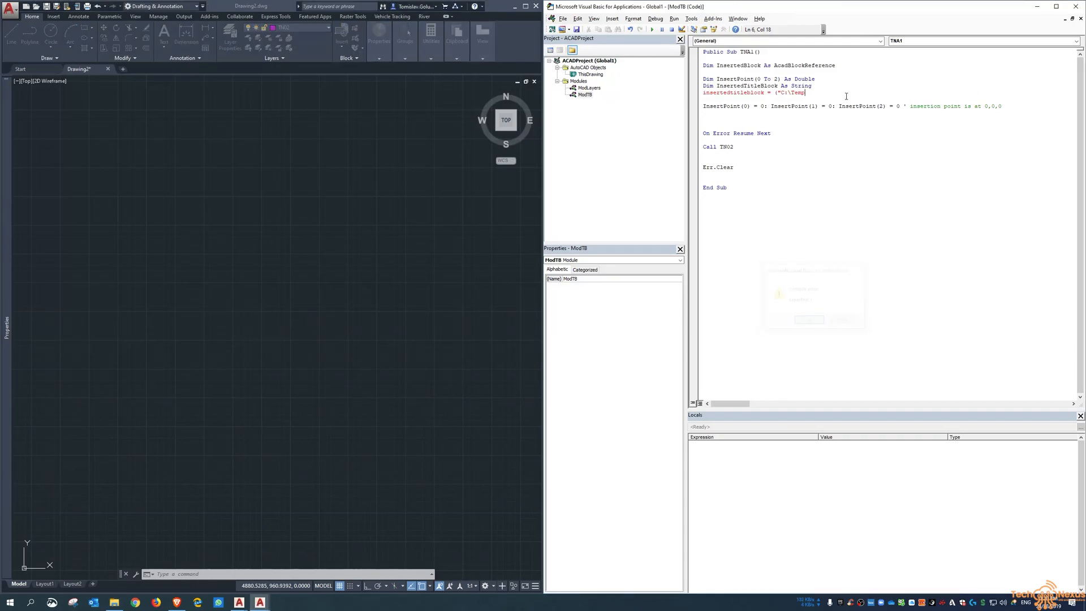
{"action": "type", "text": "TechNexus_A1.dwg"}
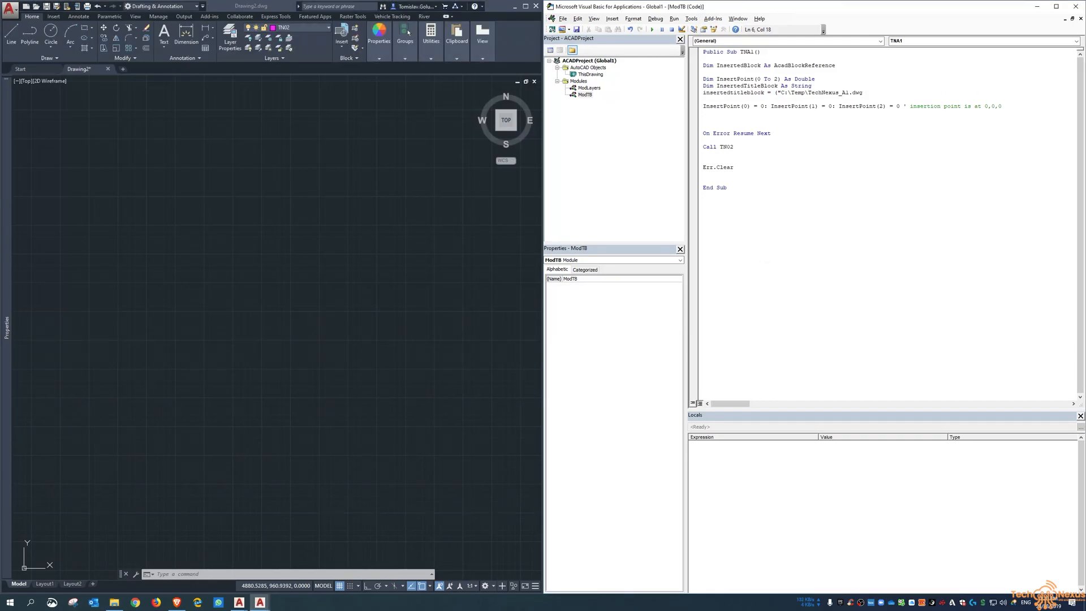
{"action": "type", "text": "\")"}
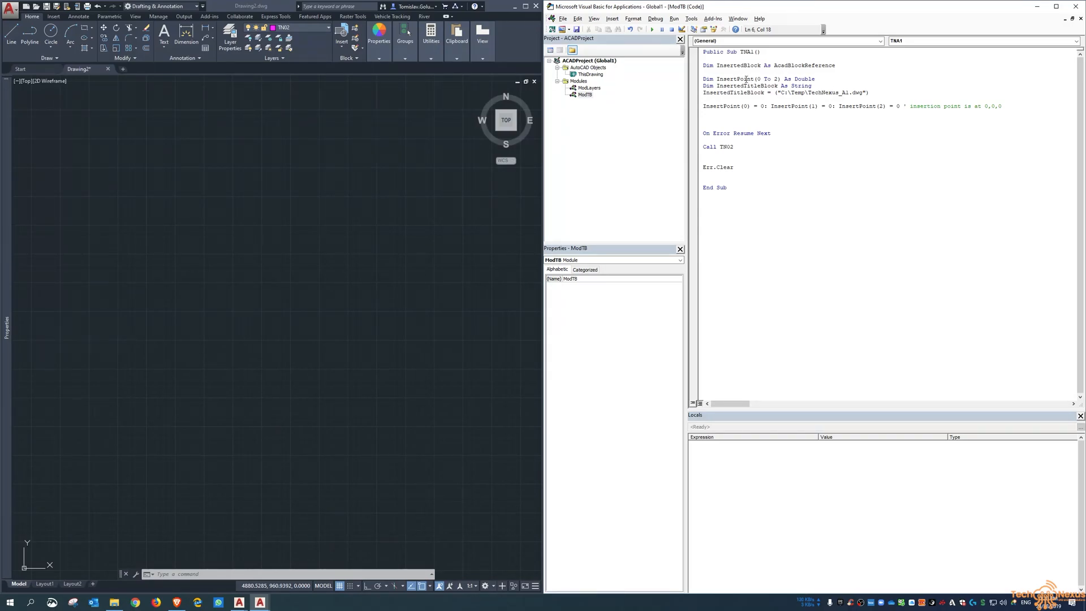
{"action": "double_click", "coordinate": [751, 85]}
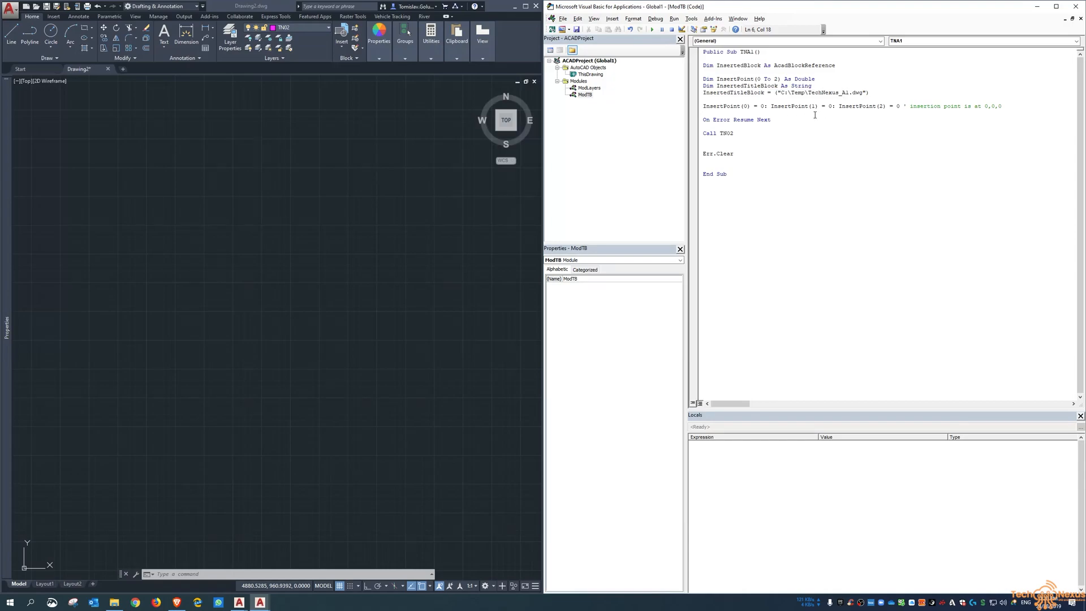
{"action": "key", "text": "enter"}
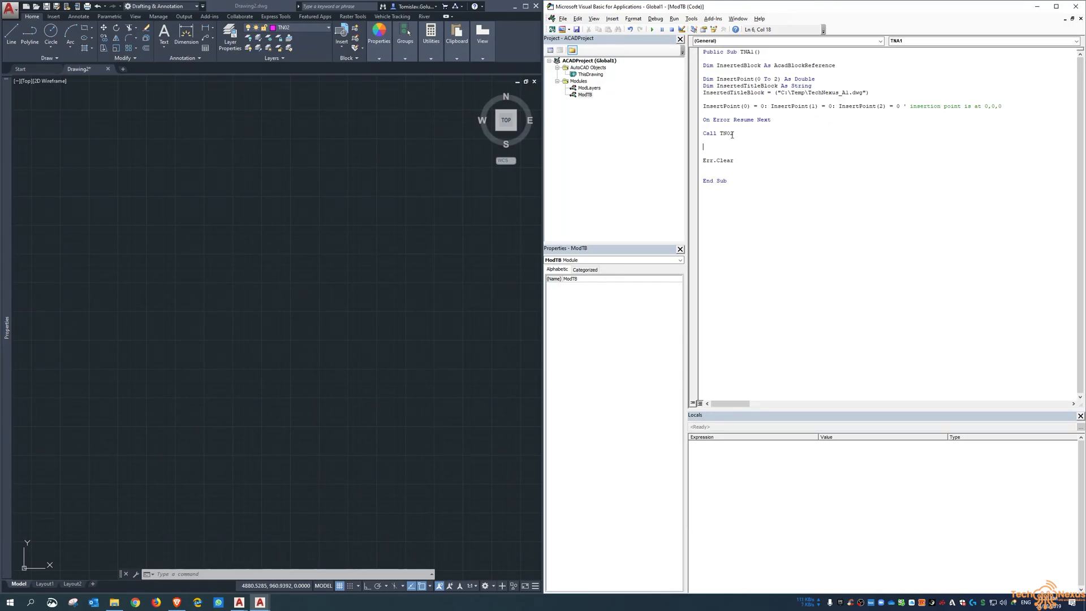
- Write Set InsertedBlock = ThisDrawing.ModelSpace.InsertBlock after the TN02 call
{"action": "type", "text": "set inse"}
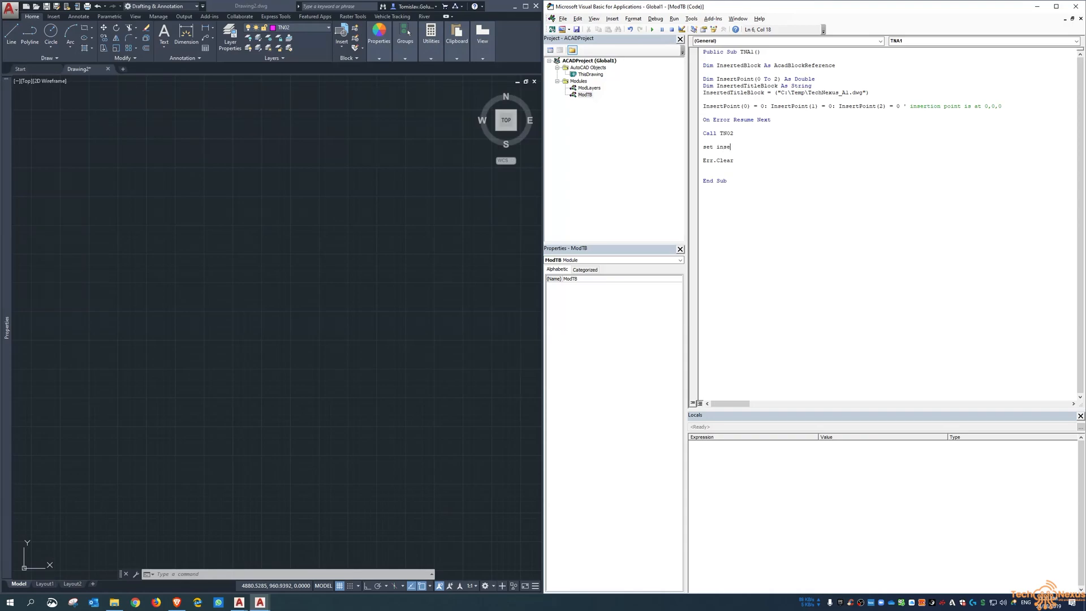
{"action": "type", "text": "rtedtitle"}
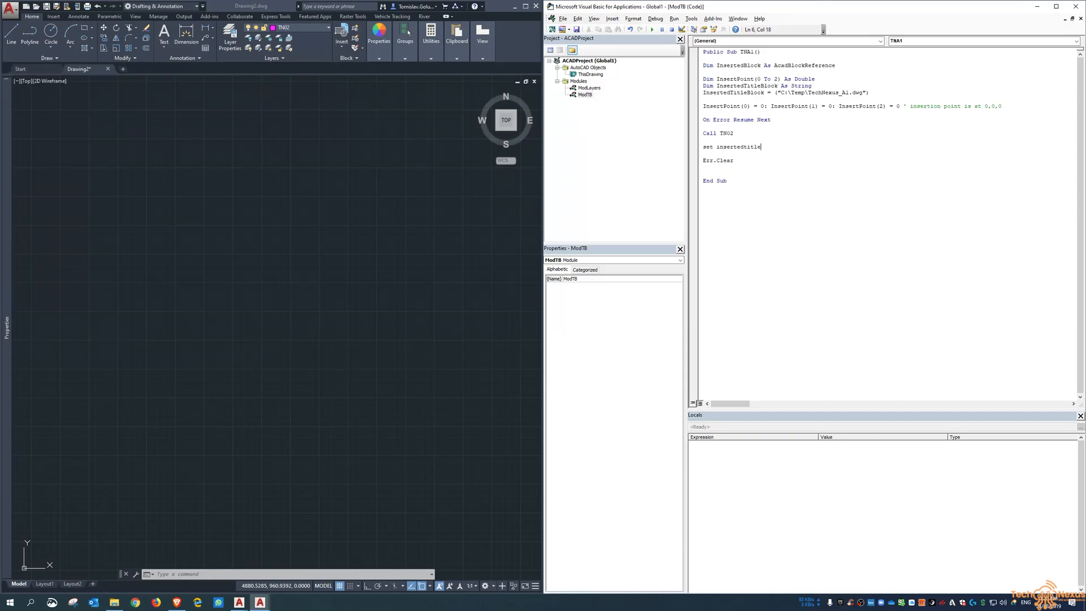
{"action": "type", "text": "block"}
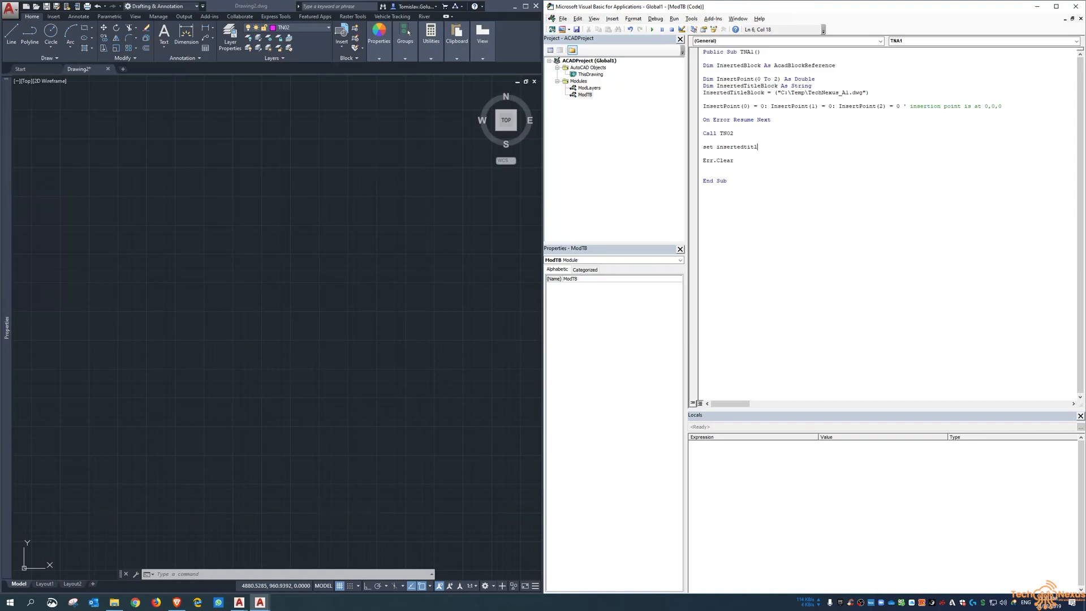
{"action": "type", "text": "block"}
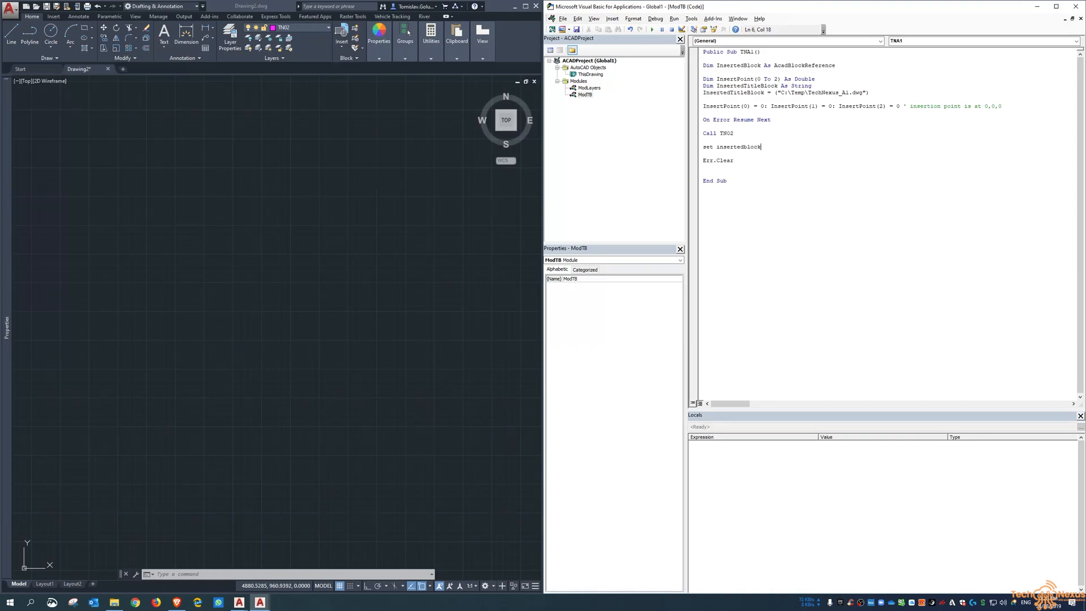
{"action": "type", "text": "="}
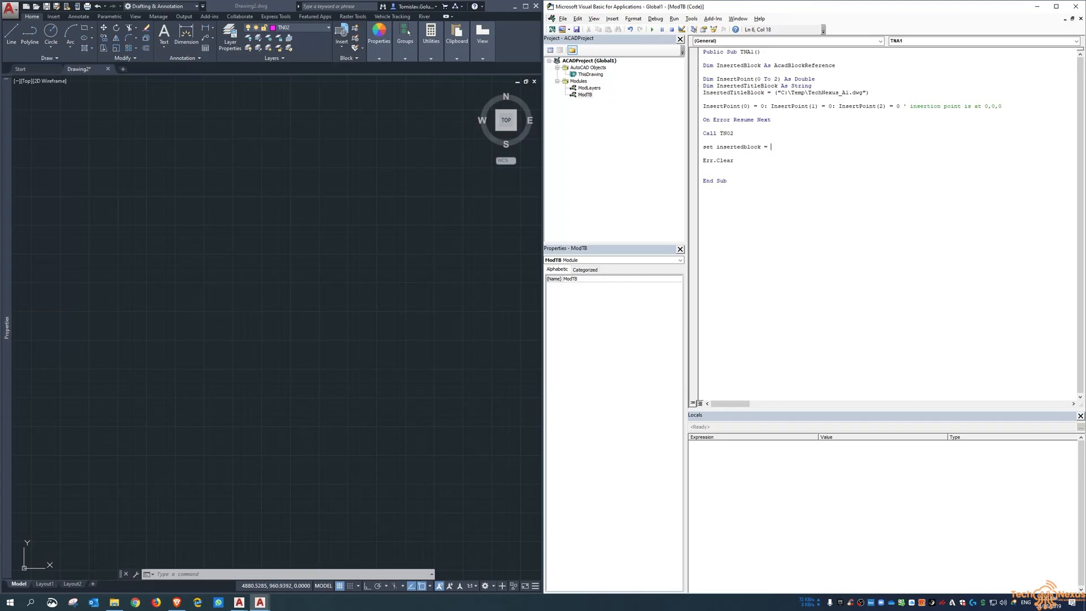
{"action": "type", "text": "thisdrawing."}
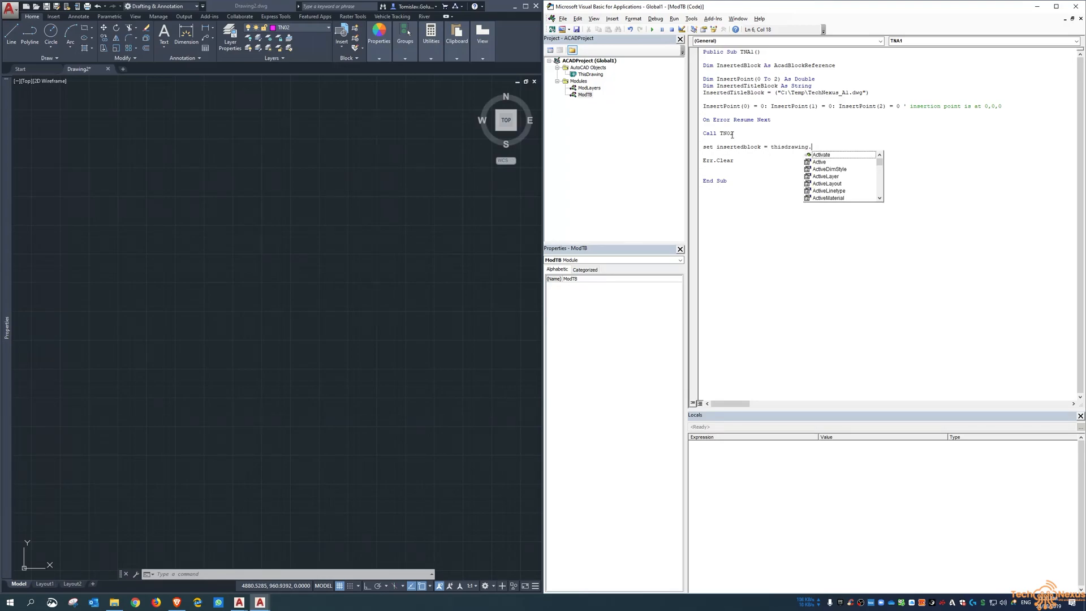
{"action": "type", "text": "modelspace"}
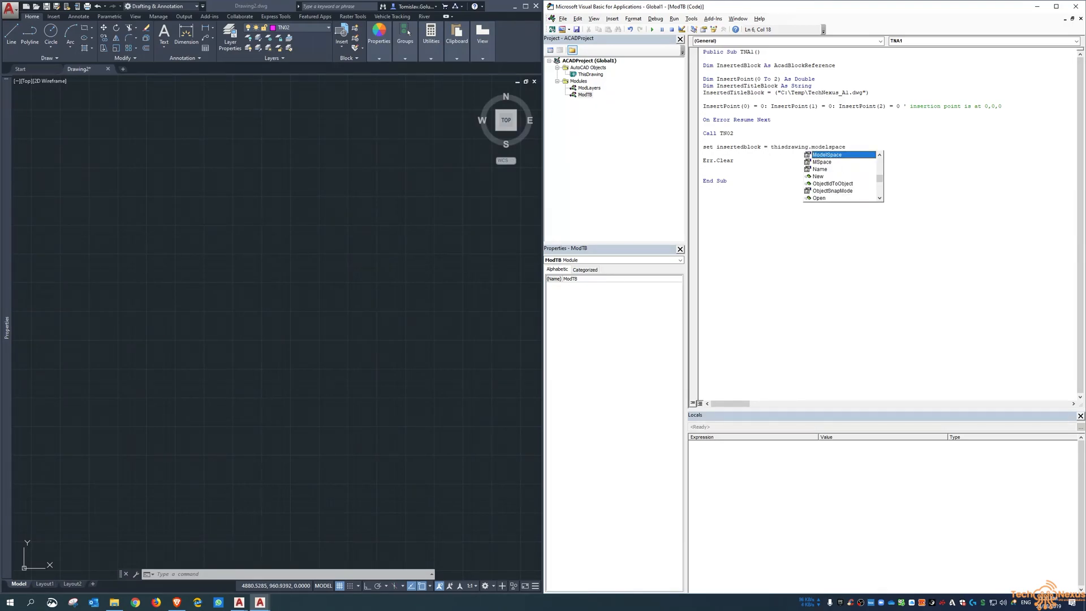
{"action": "type", "text": ".insert"}
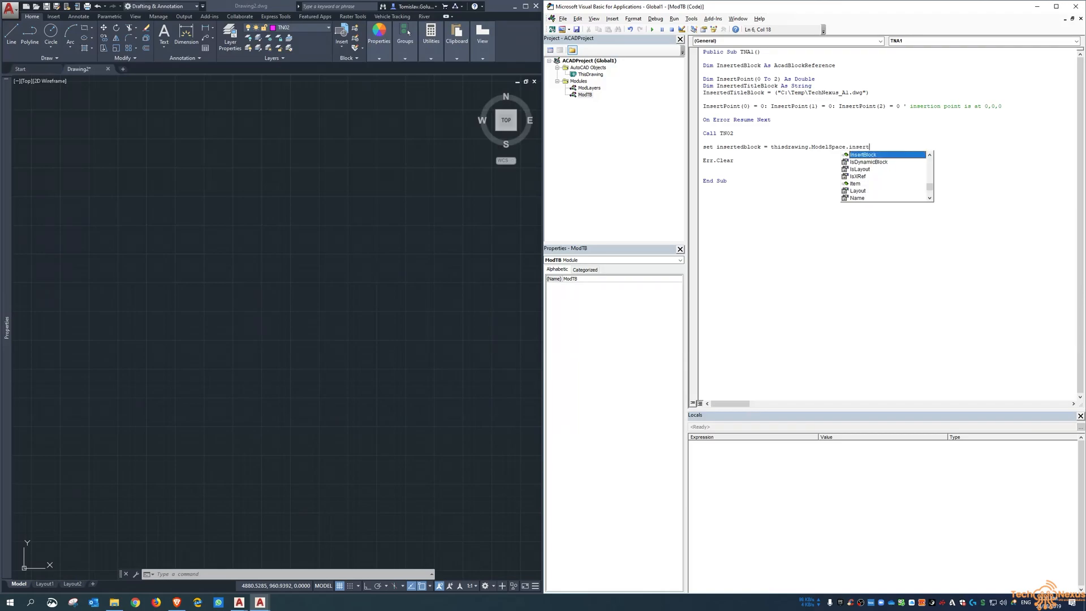
{"action": "type", "text": "block("}
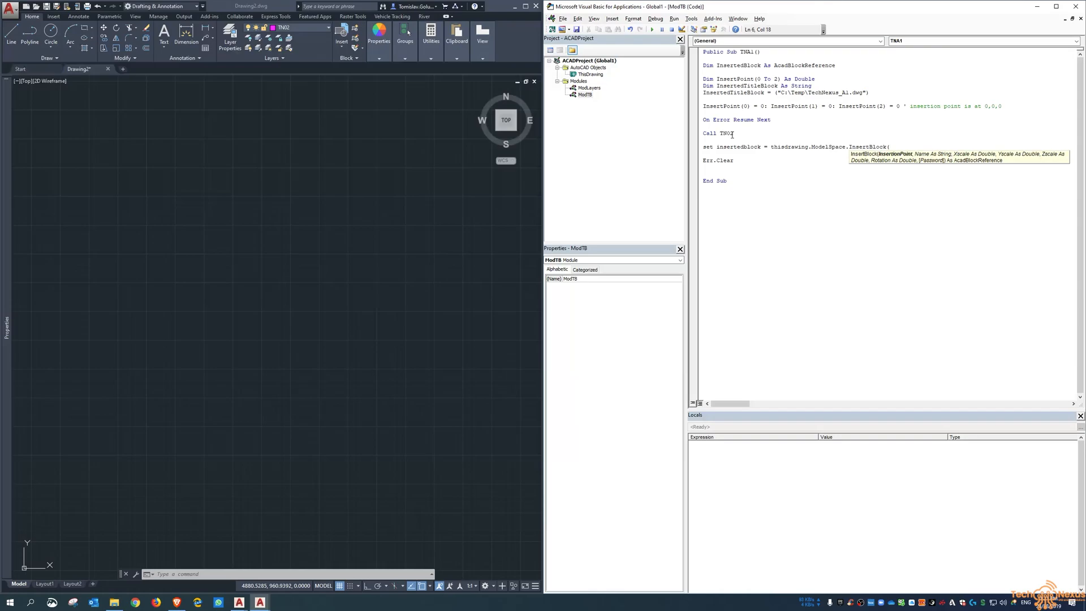
- Supply the arguments (InsertPoint, (InsertedTitleBlock), 1, 1, 1, 0) to InsertBlock
{"action": "type", "text": "insert"}
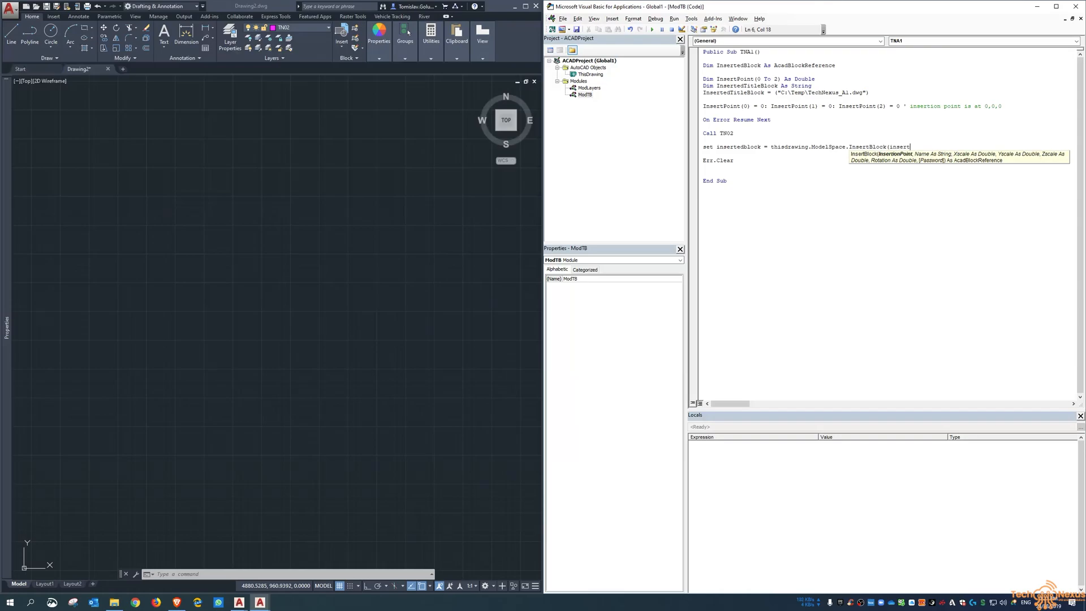
{"action": "type", "text": "point"}
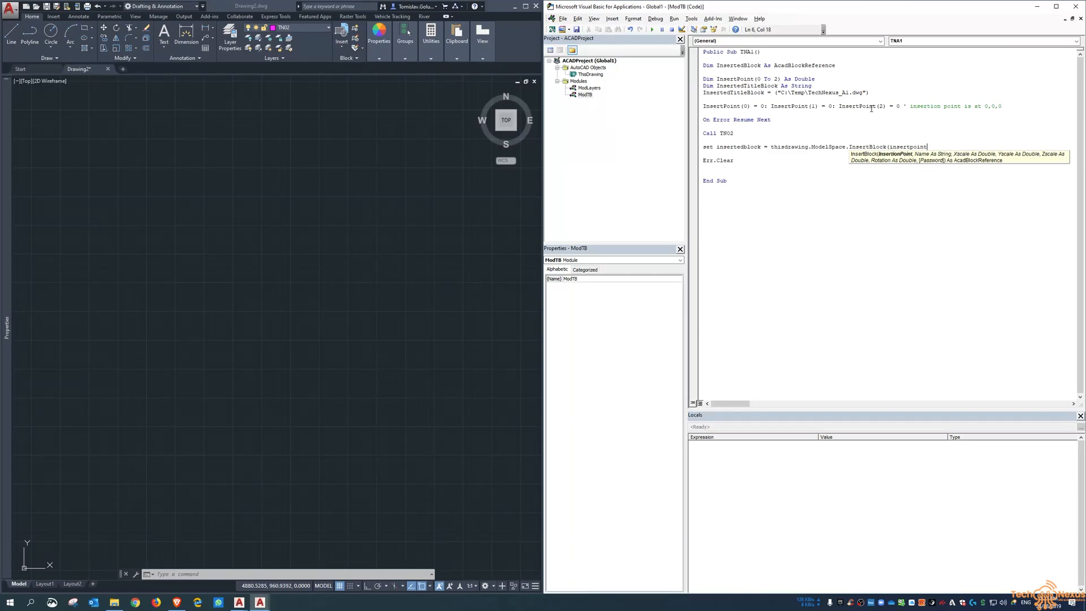
{"action": "type", "text": ", ("}
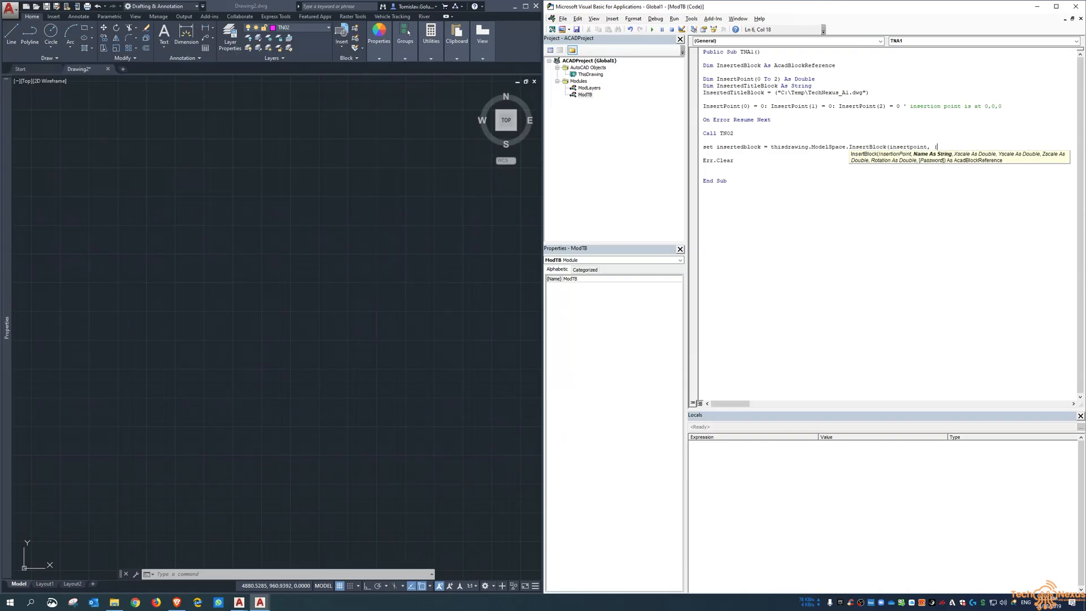
{"action": "type", "text": "inserted"}
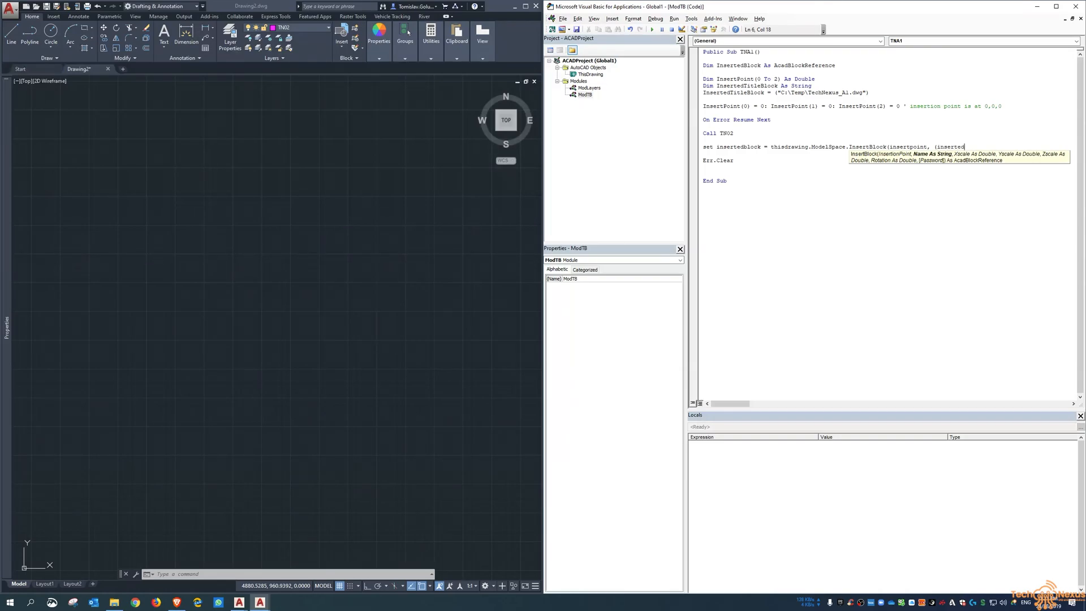
{"action": "type", "text": "titleblock)"}
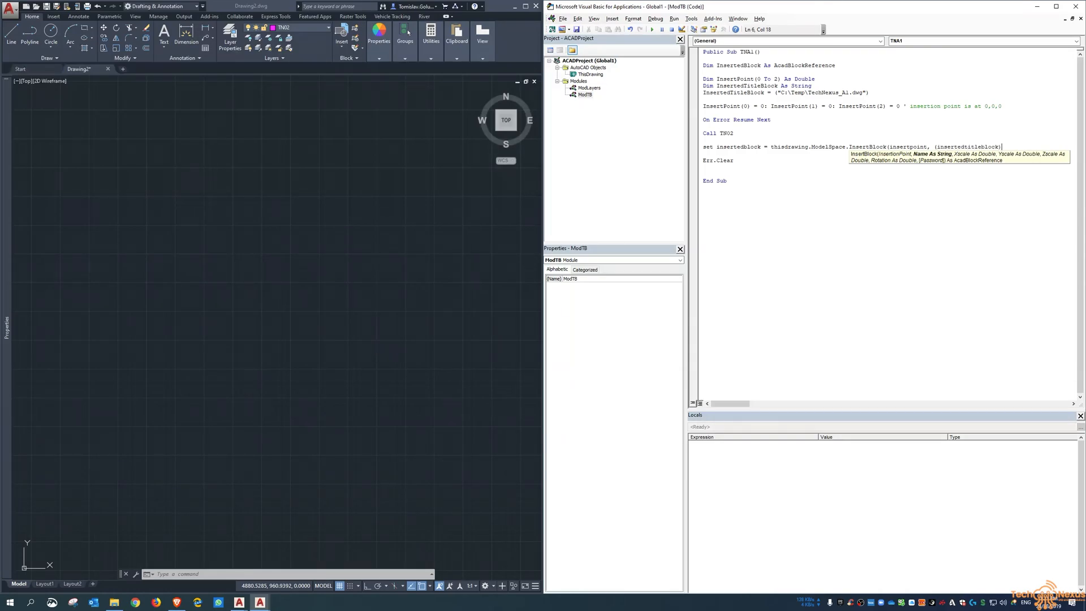
{"action": "type", "text": ", 1"}
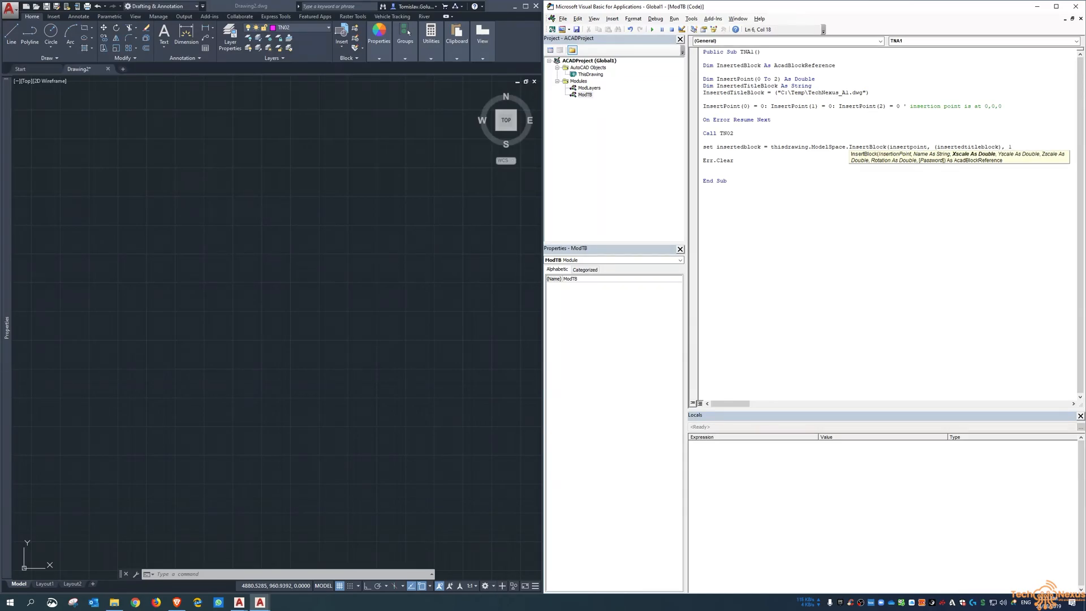
{"action": "type", "text": ", 1, 1"}
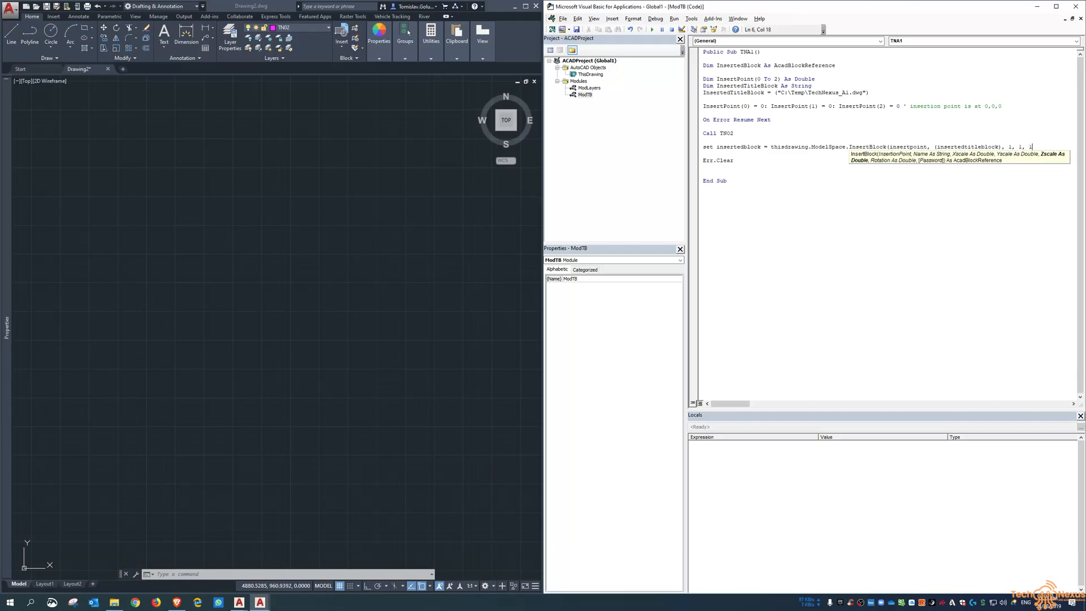
{"action": "type", "text": "0)"}
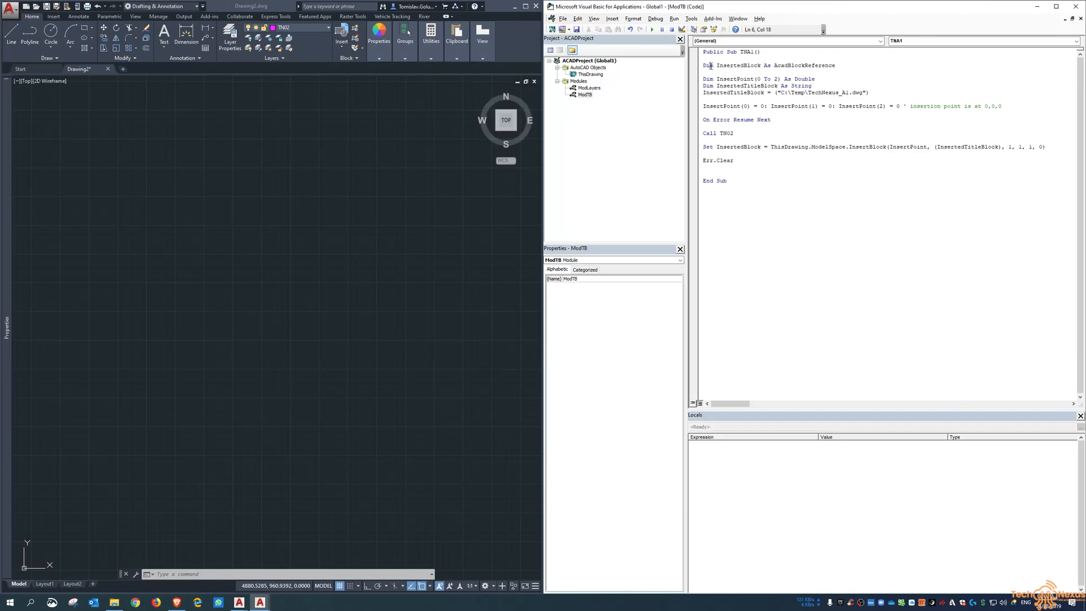
- Remove the extra blank line before End Sub and show the drawing's layer list with only layer 0
{"action": "double_click", "coordinate": [736, 65]}
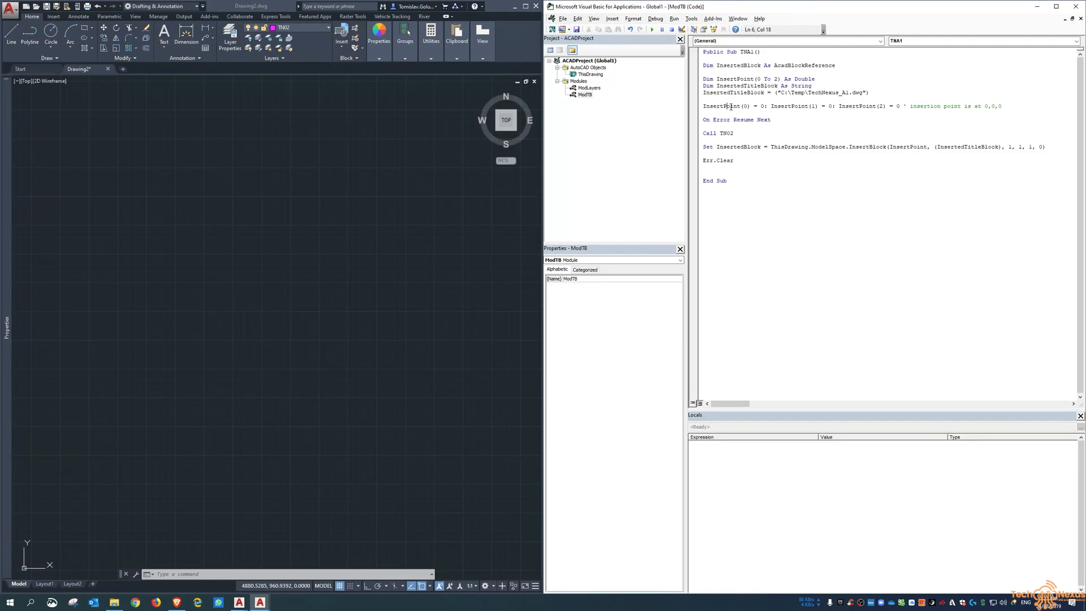
{"action": "left_click_drag", "start_coordinate": [728, 106], "coordinate": [940, 106]}
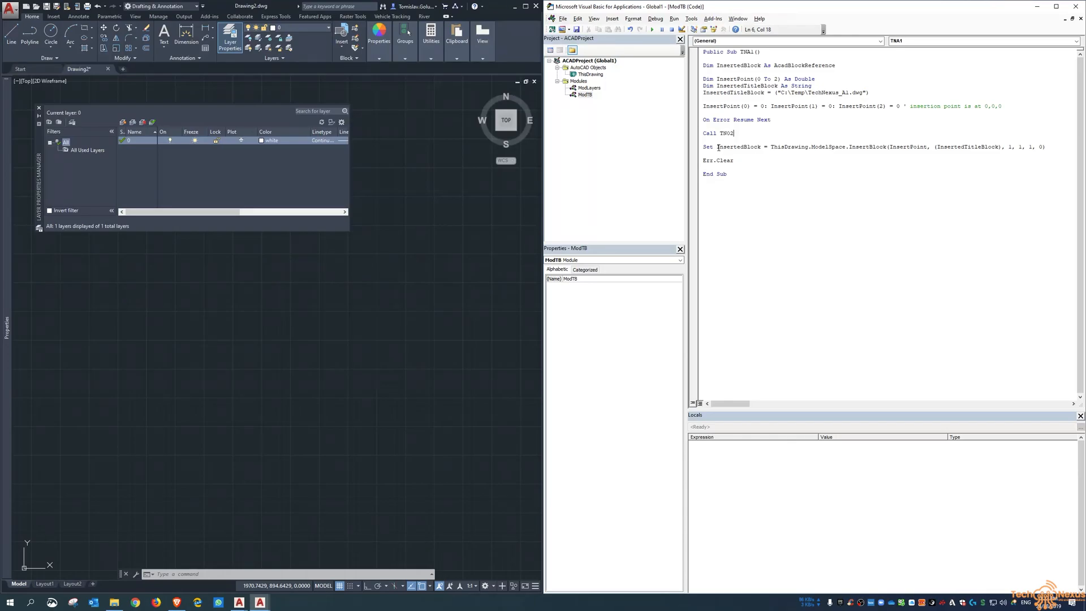
- Point out the InsertPoint and InsertedTitleBlock arguments, then run the TNA1 macro
{"action": "double_click", "coordinate": [736, 147]}
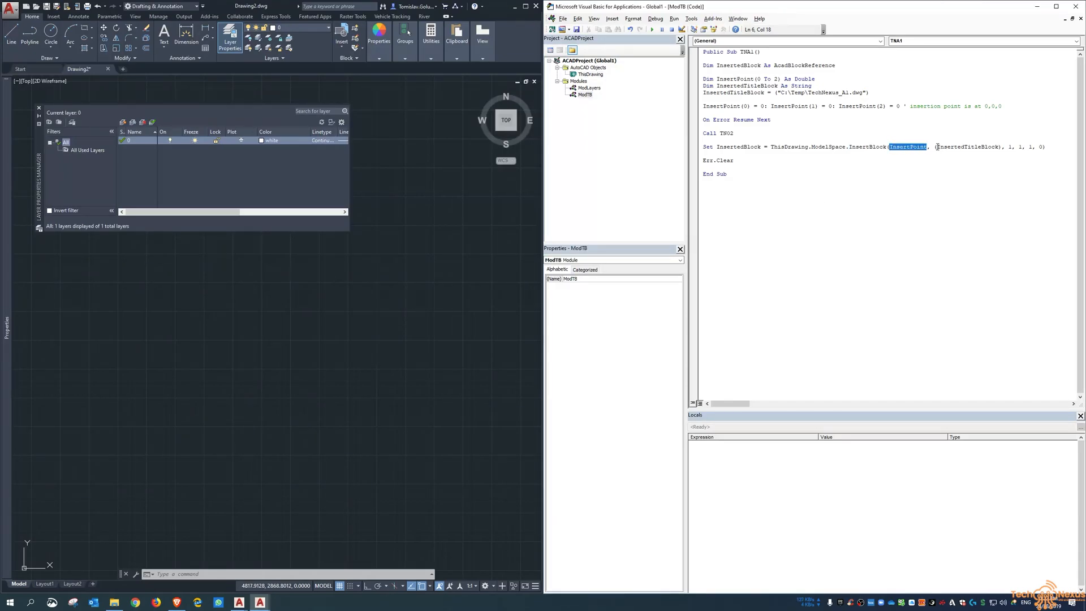
{"action": "double_click", "coordinate": [967, 147]}
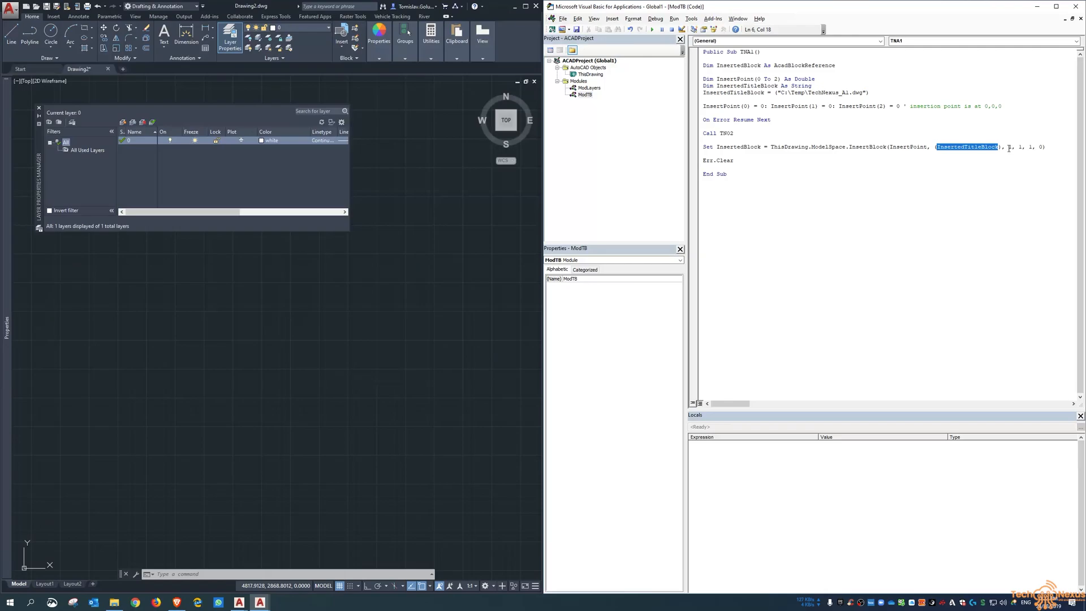
{"action": "left_click", "coordinate": [851, 128]}
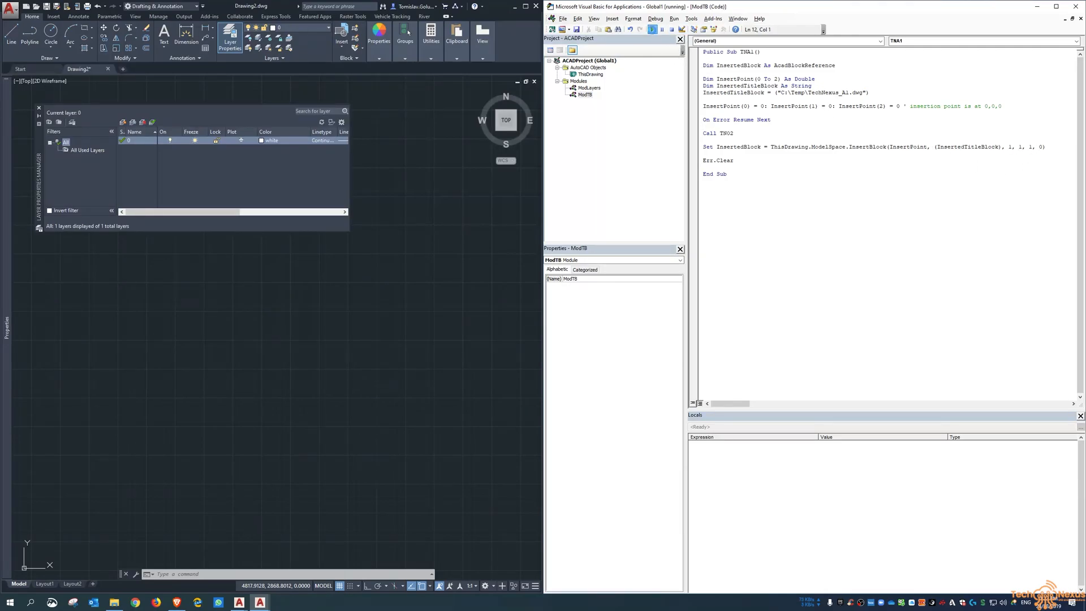
- Switch to AutoCAD to view the inserted A1 title block and the new TitleBlock and TN02 layers
{"action": "left_click", "coordinate": [651, 30]}
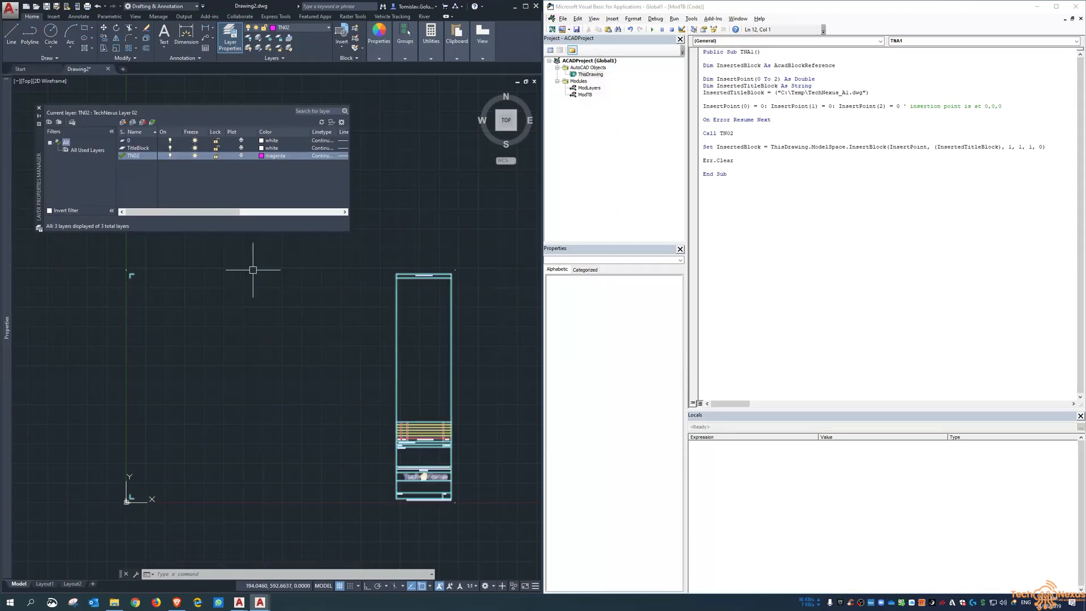
{"action": "mouse_move", "coordinate": [443, 327]}
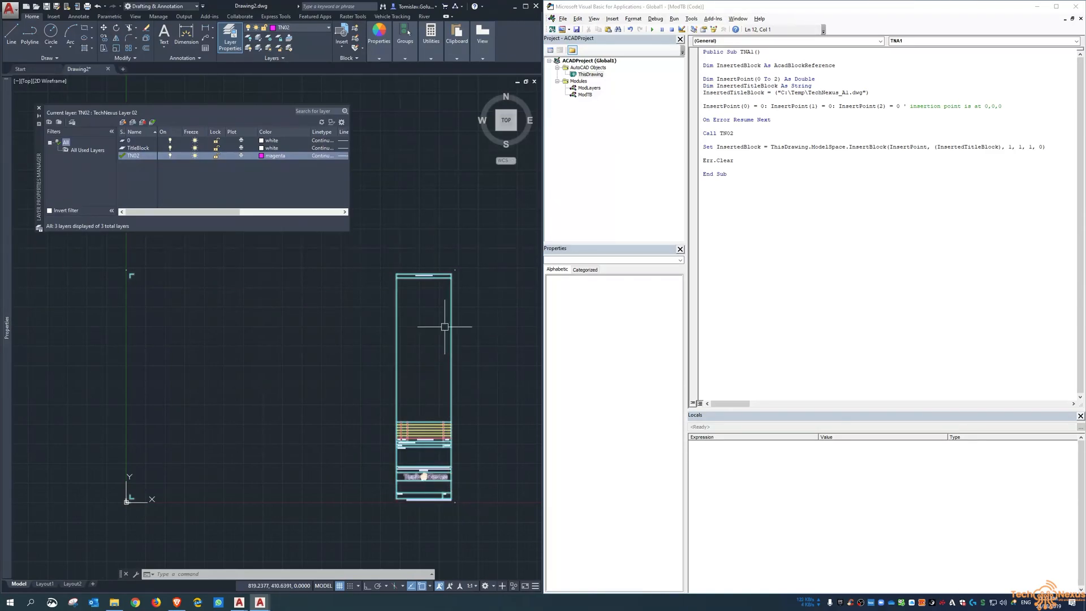
{"action": "mouse_move", "coordinate": [376, 372]}
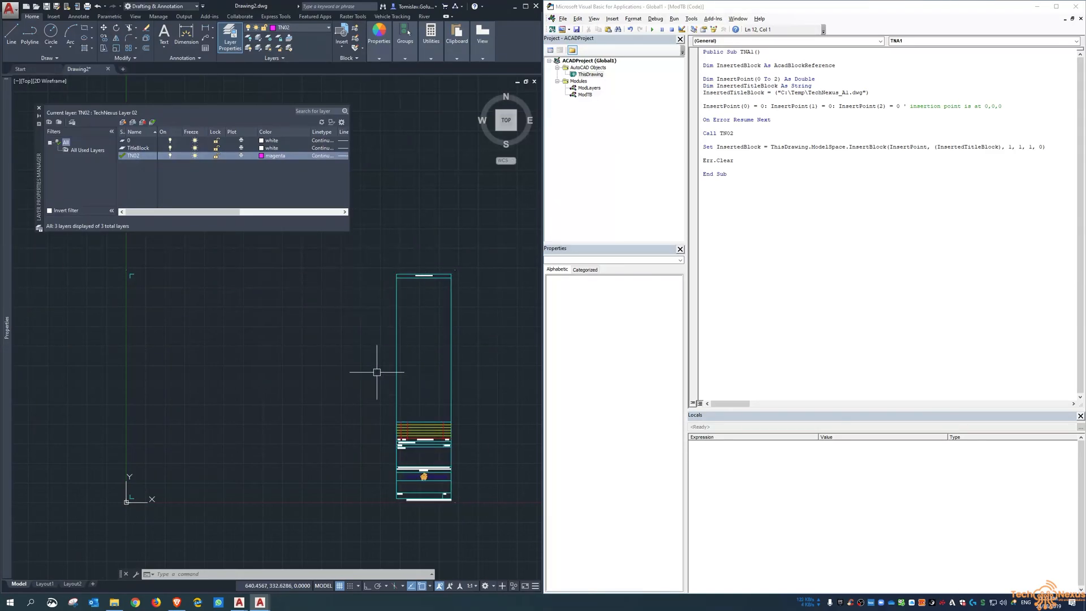
{"action": "mouse_move", "coordinate": [532, 222]}
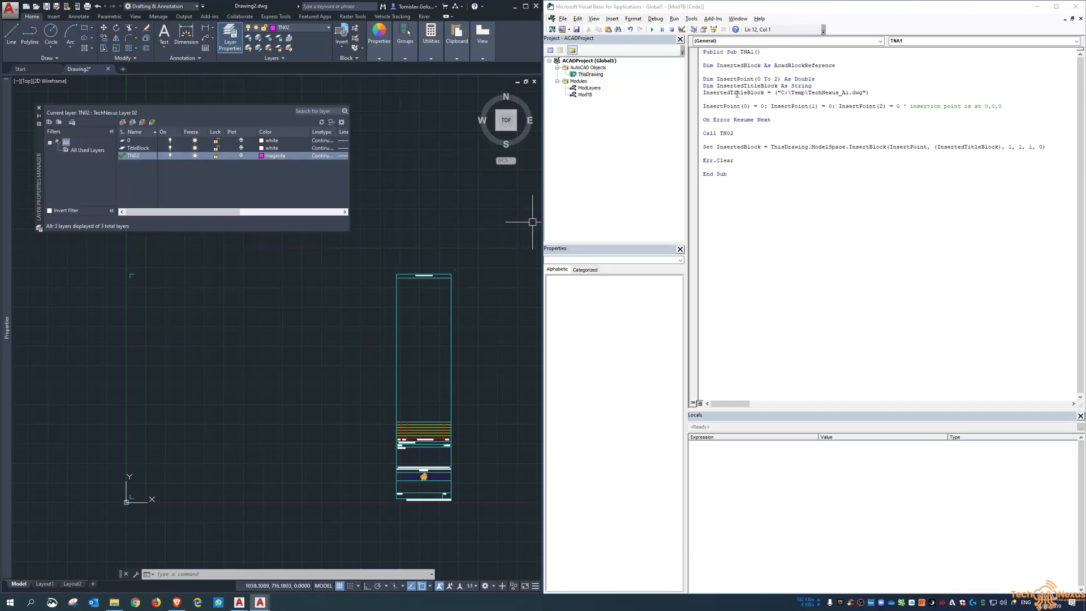
{"action": "double_click", "coordinate": [738, 65]}
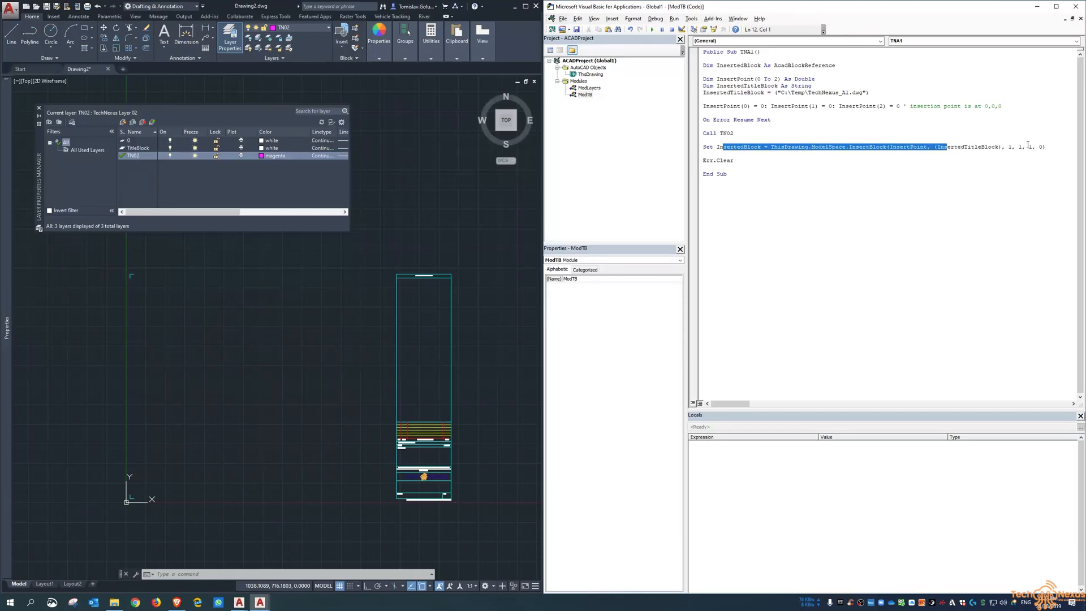
{"action": "mouse_move", "coordinate": [373, 237]}
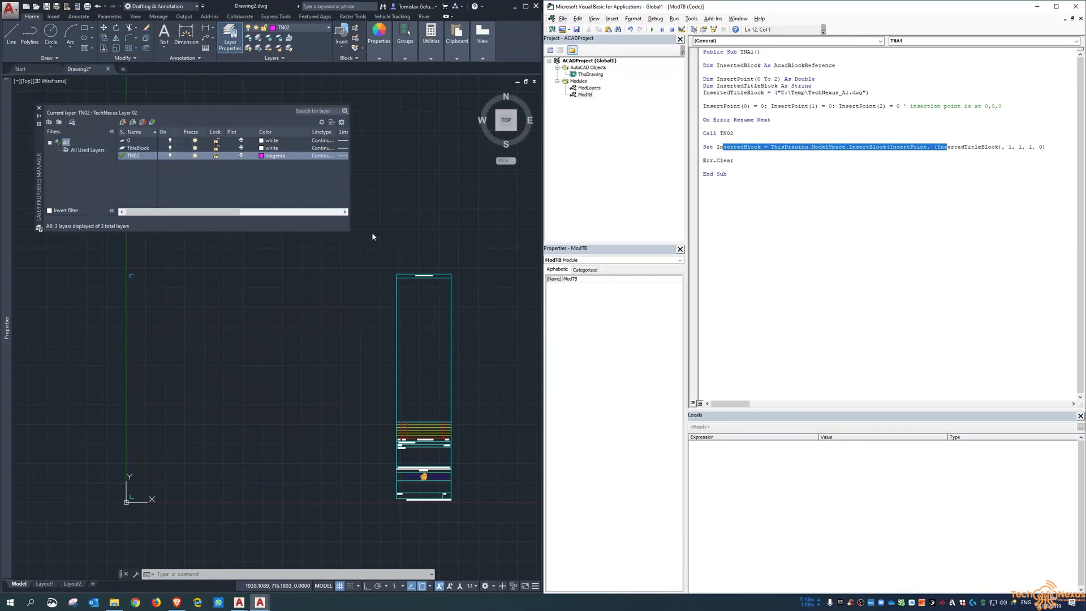